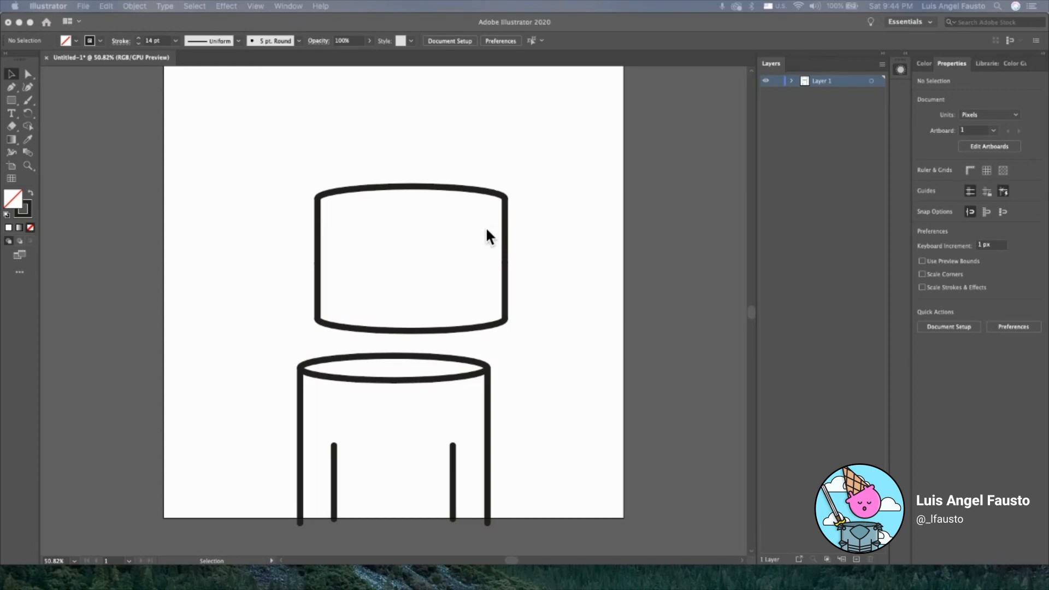
mouse_move(321, 214)
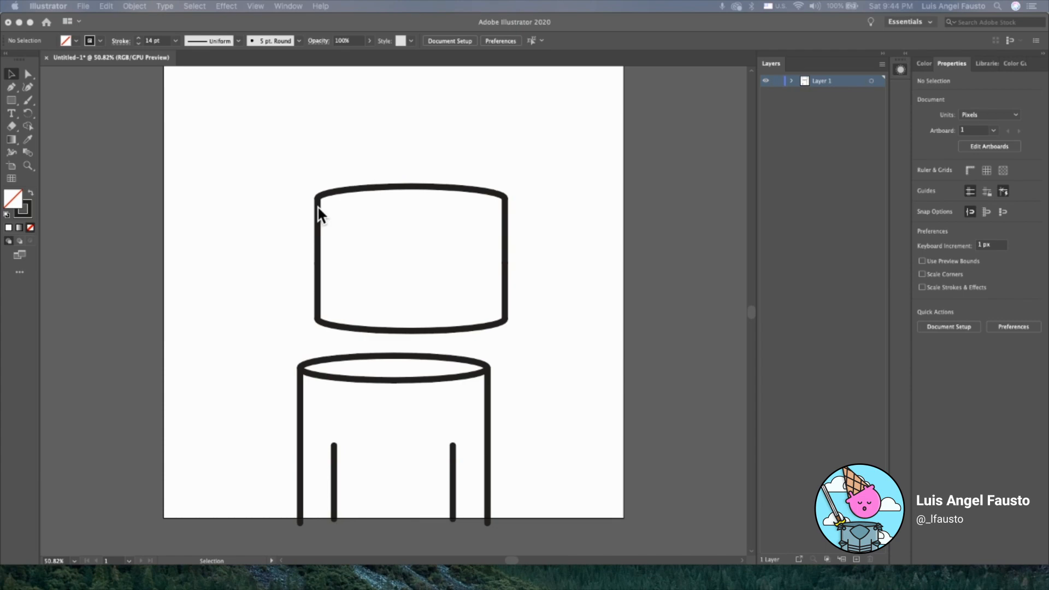
mouse_move(250, 203)
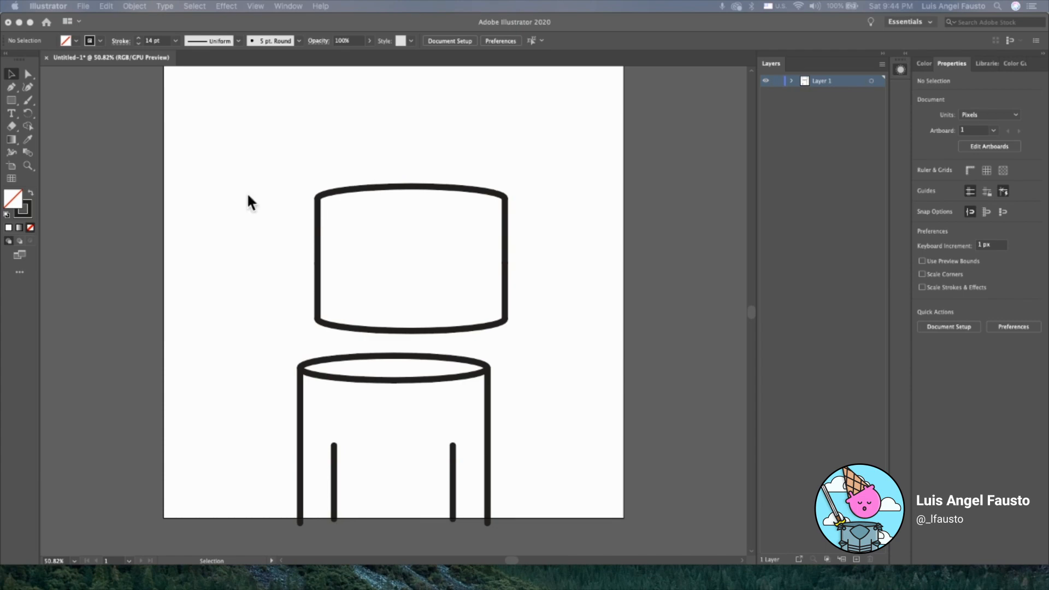
mouse_move(92, 120)
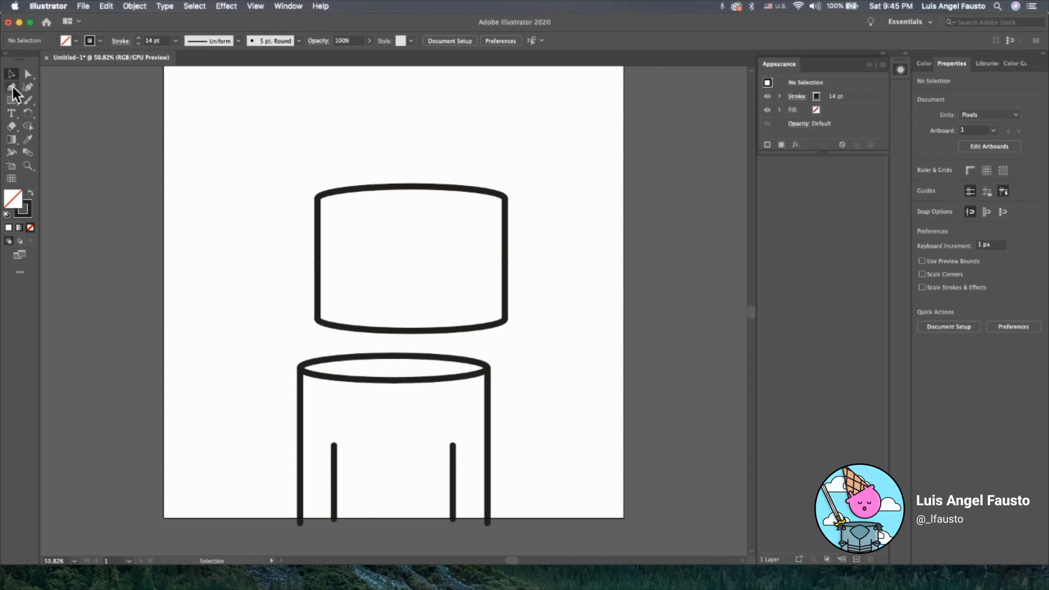
mouse_move(28, 87)
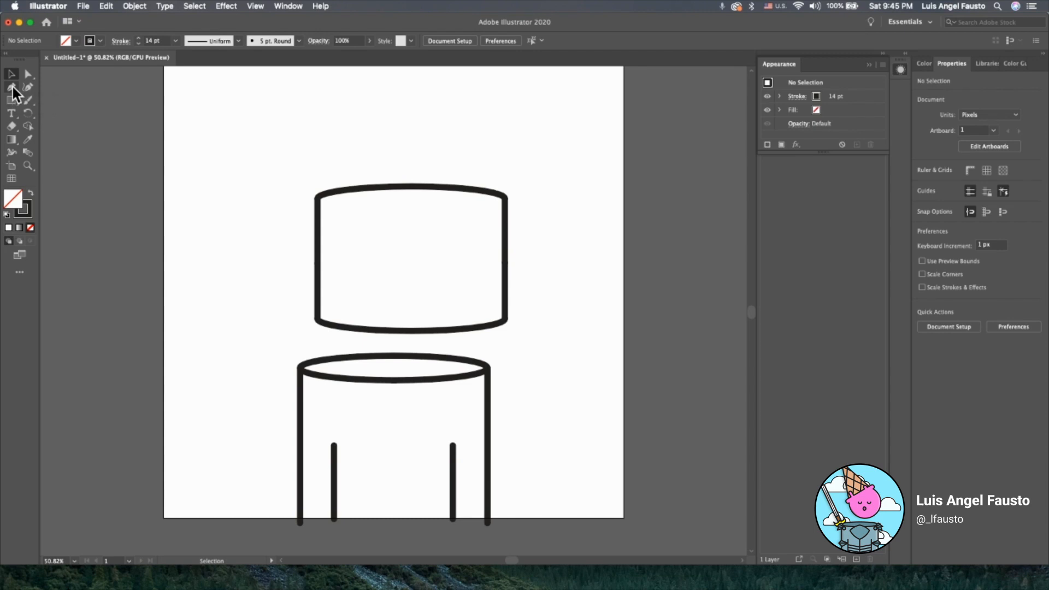
Step: Select the Pen Tool and show the Appearance panel in place of the layers list
click(12, 86)
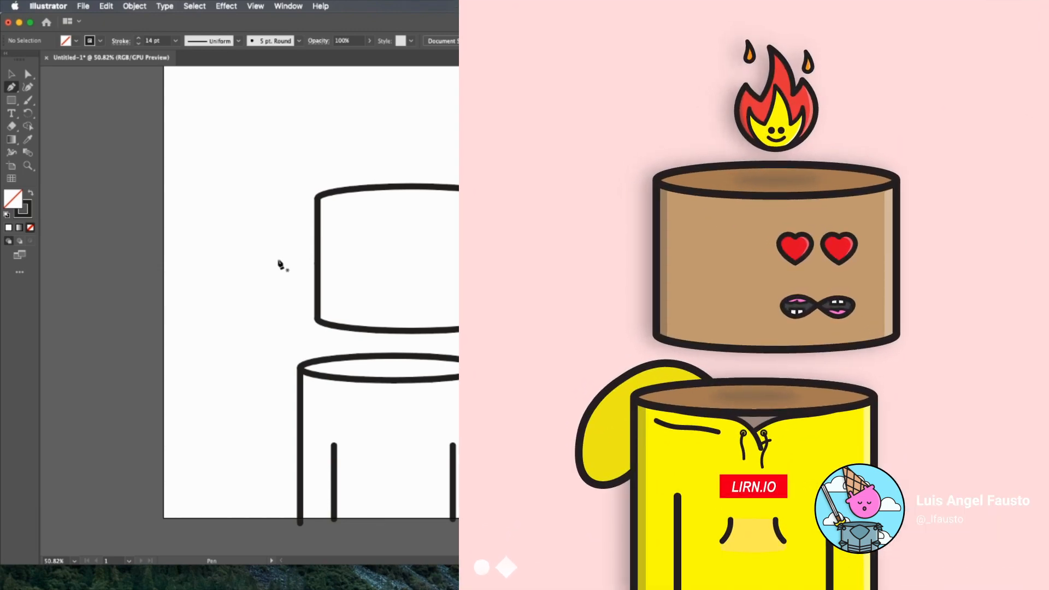
click(411, 398)
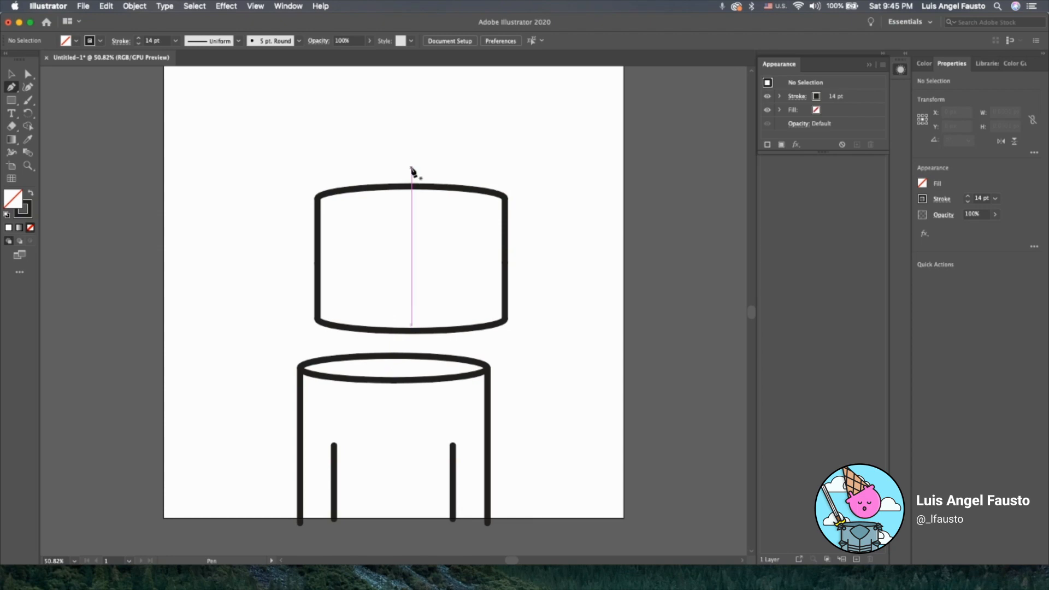
Step: Draw a vertical center line through the cylinder, extending past top and bottom, and recenter it
click(411, 170)
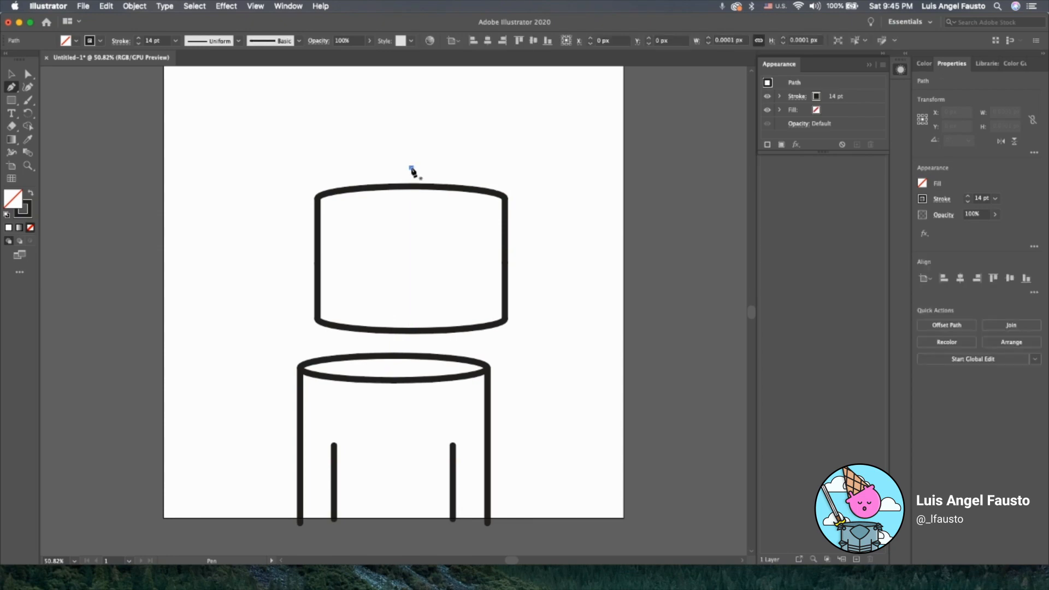
drag(411, 169, 411, 273)
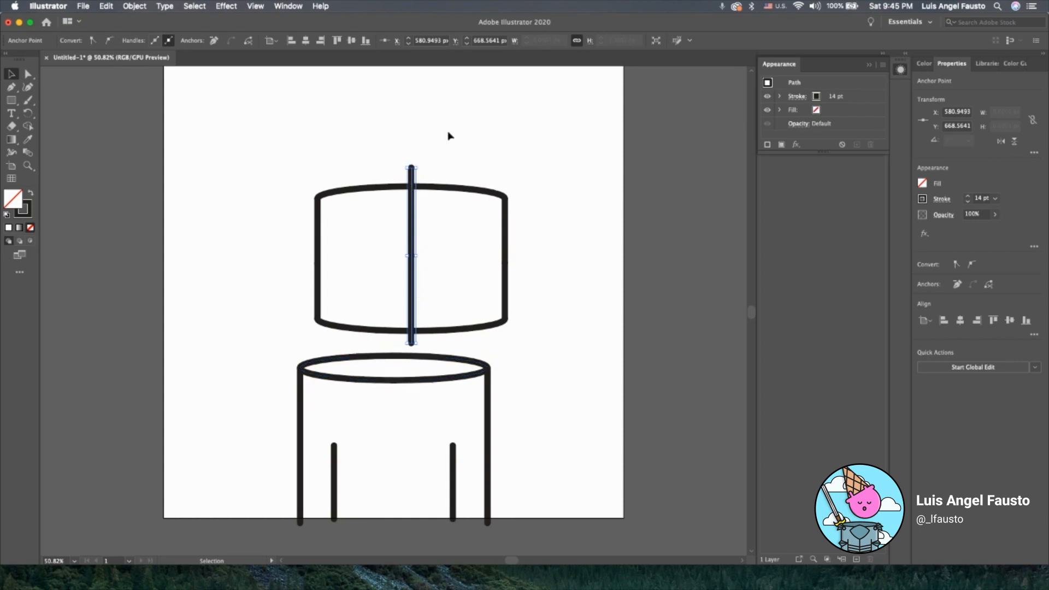
click(447, 136)
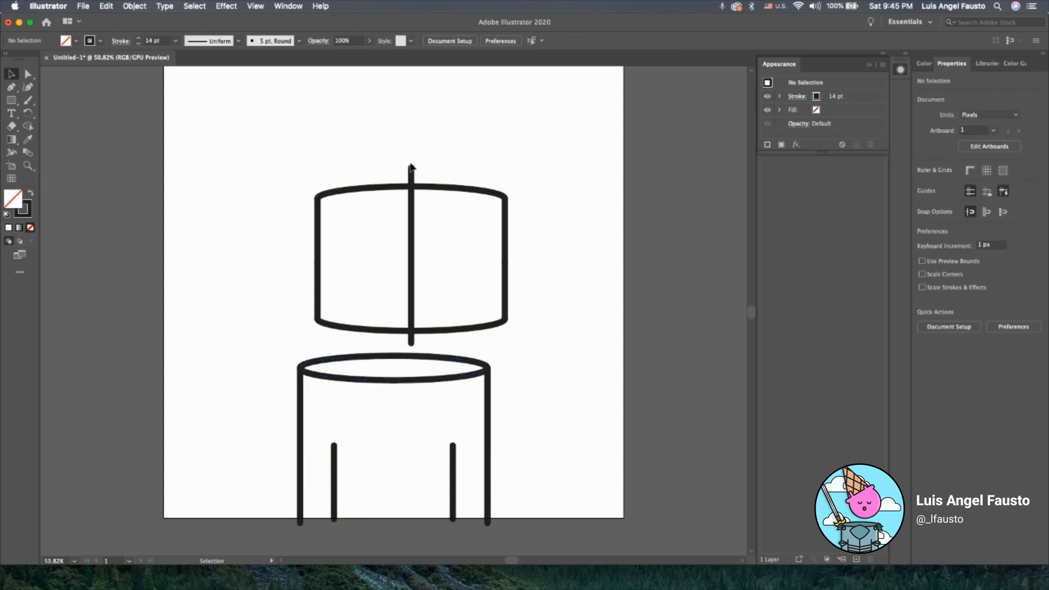
click(410, 254)
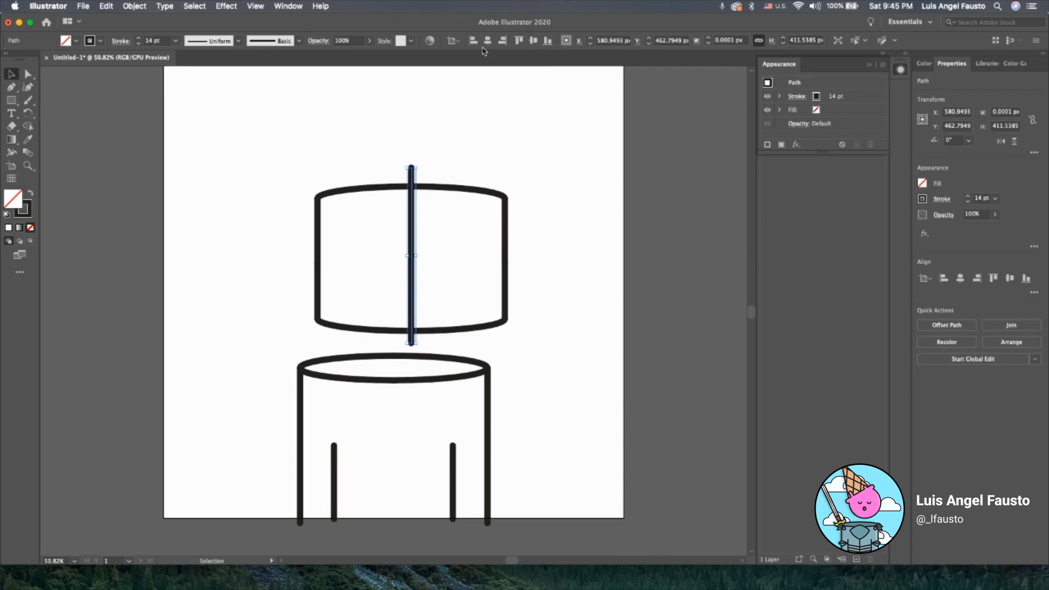
mouse_move(486, 40)
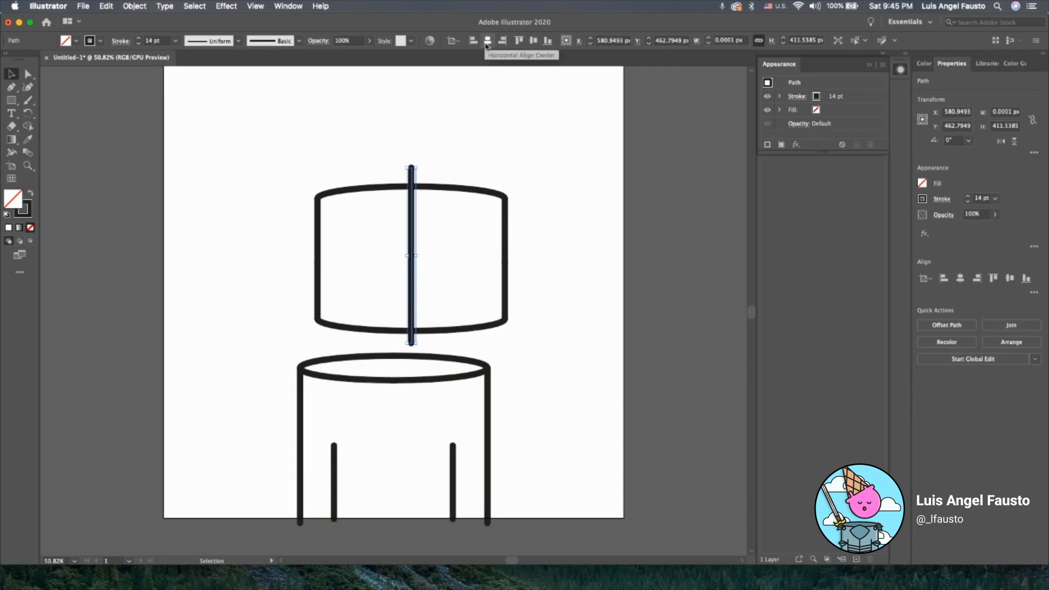
mouse_move(489, 50)
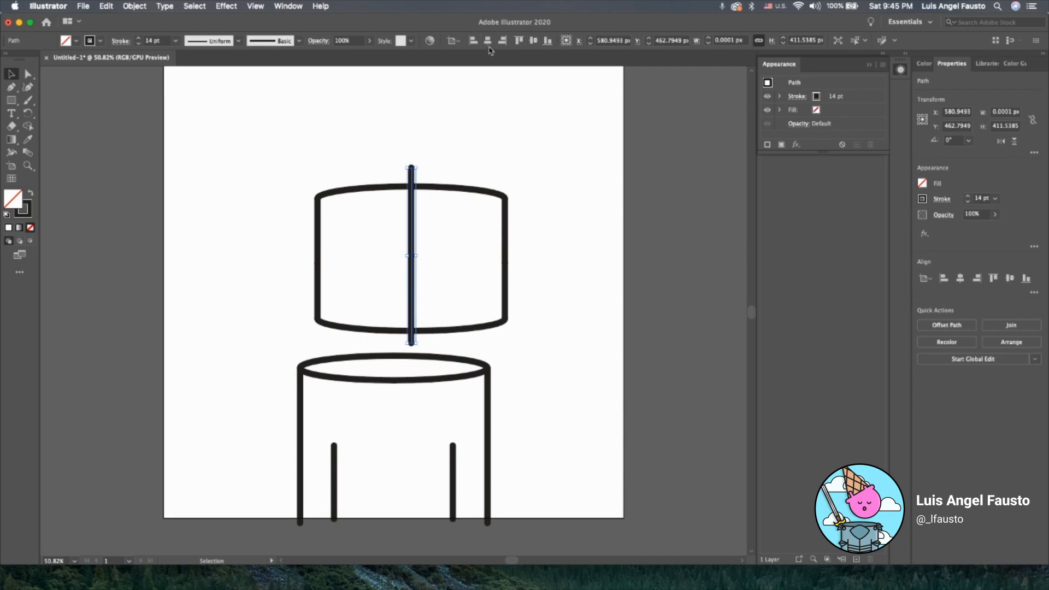
drag(411, 254, 393, 254)
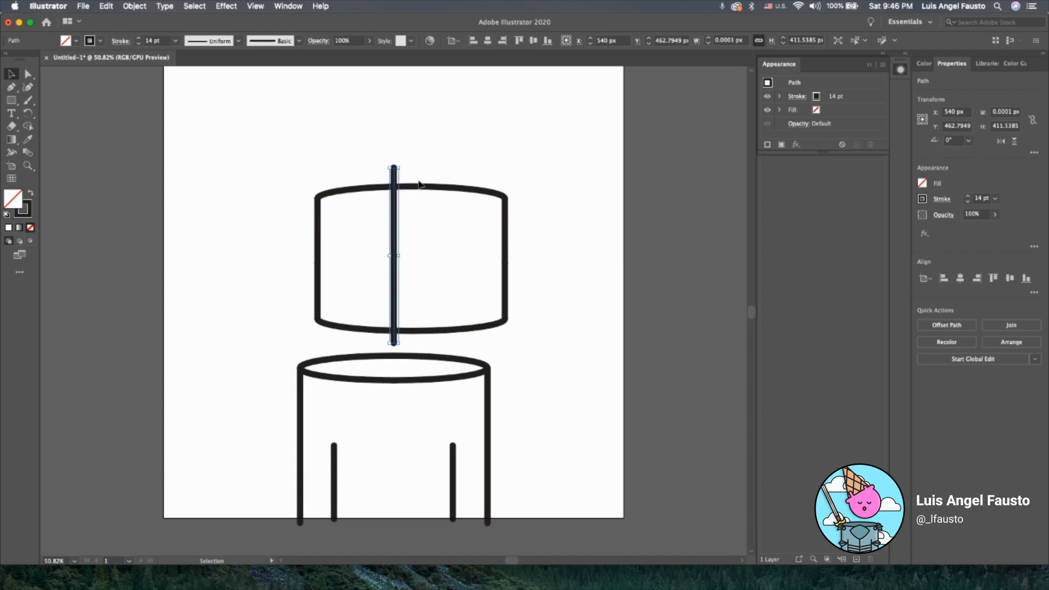
mouse_move(420, 185)
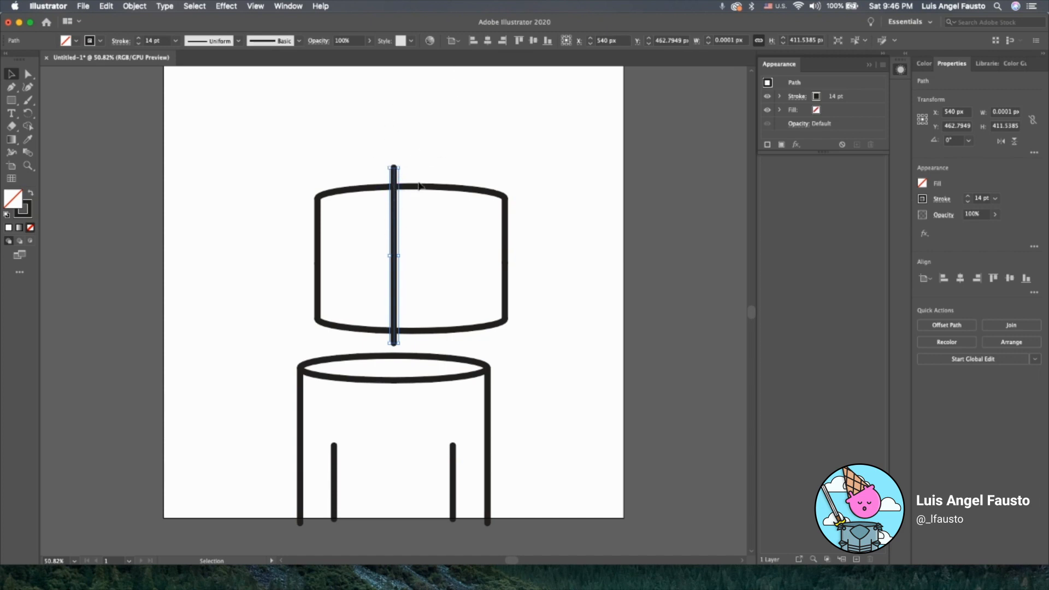
drag(393, 254, 410, 254)
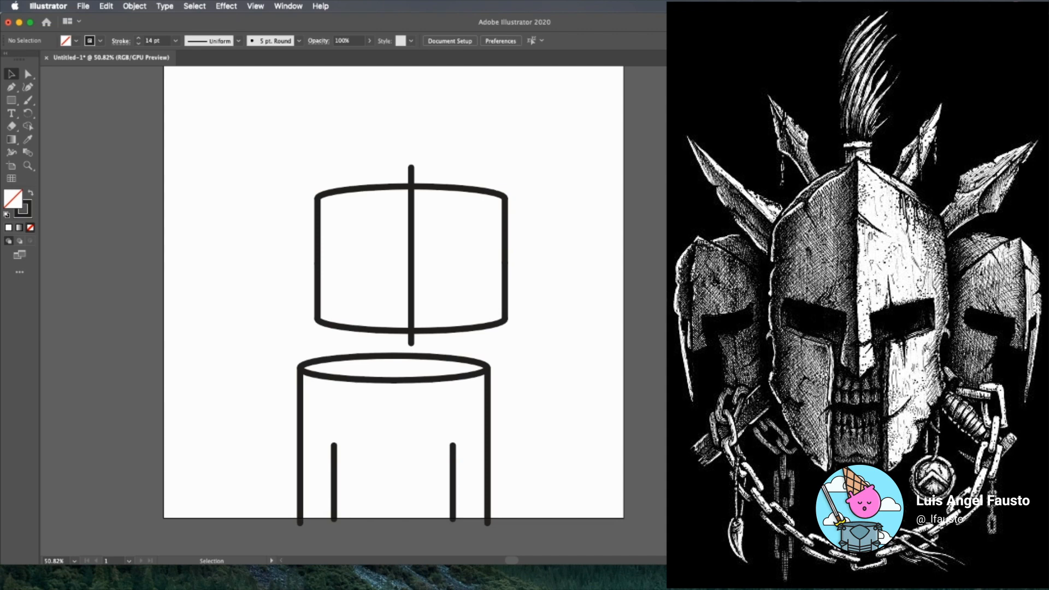
mouse_move(491, 263)
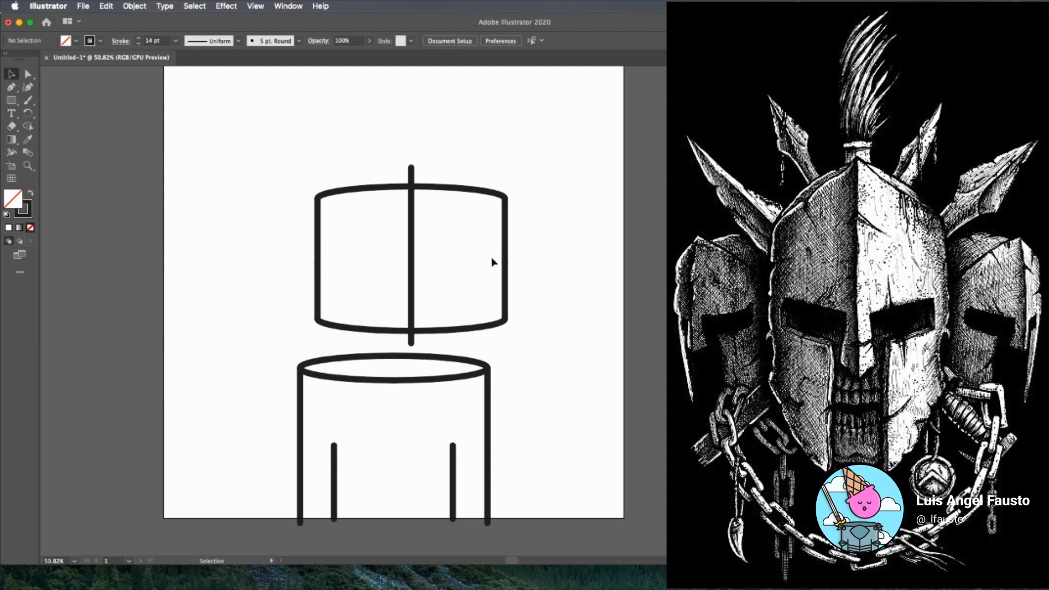
mouse_move(48, 96)
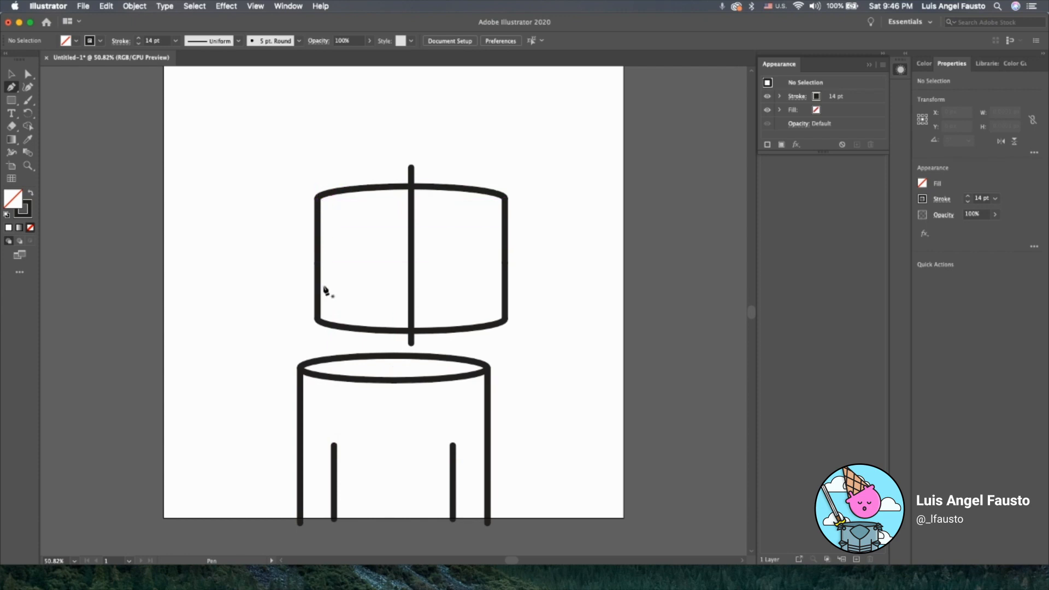
Step: Trace the angular eye-and-cheek opening path to the left of the center line
drag(317, 282, 358, 312)
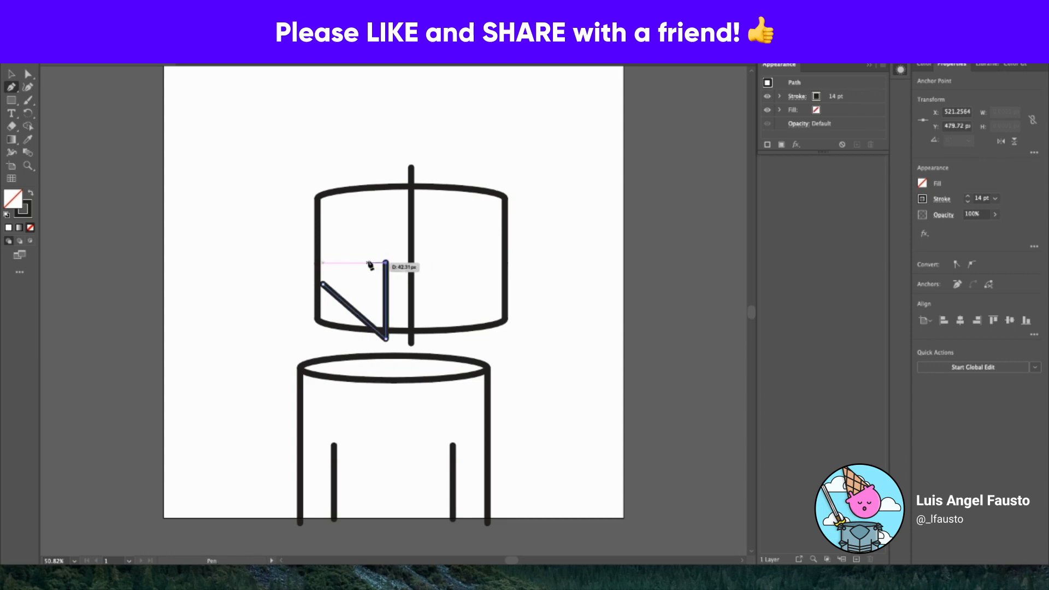
mouse_move(348, 256)
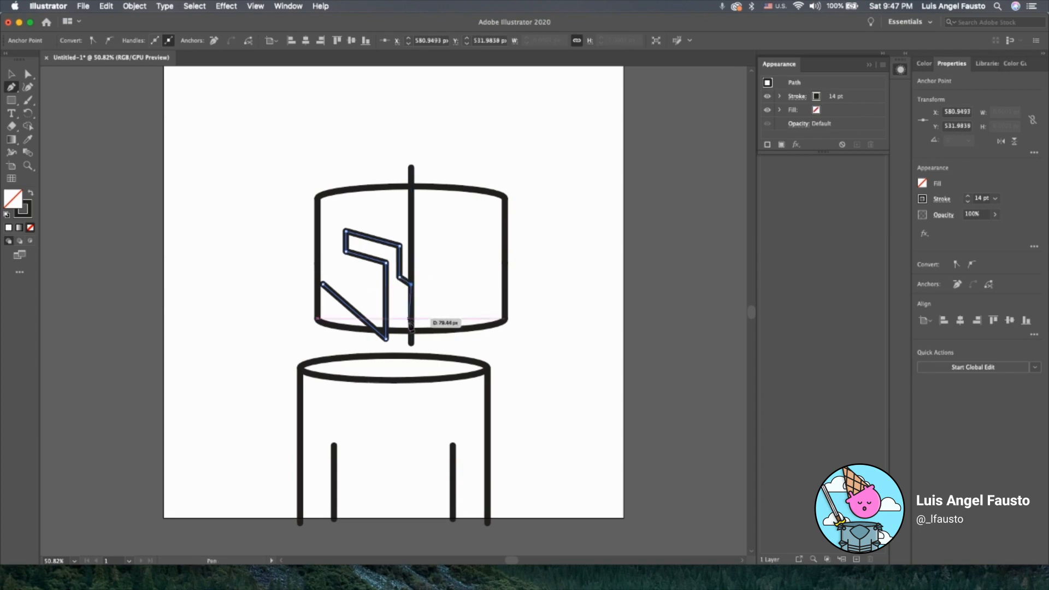
click(301, 274)
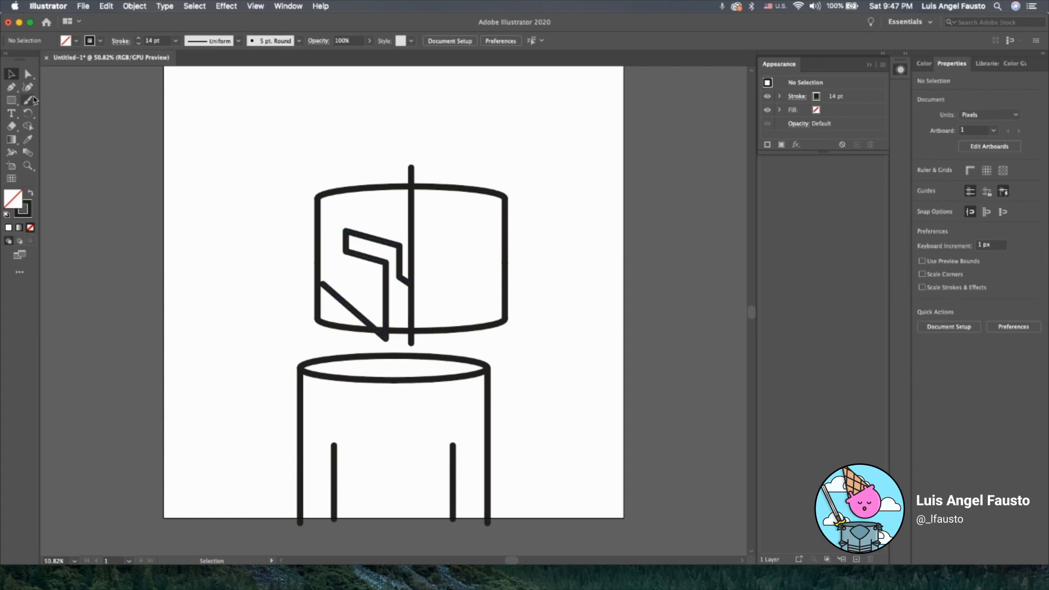
mouse_move(12, 86)
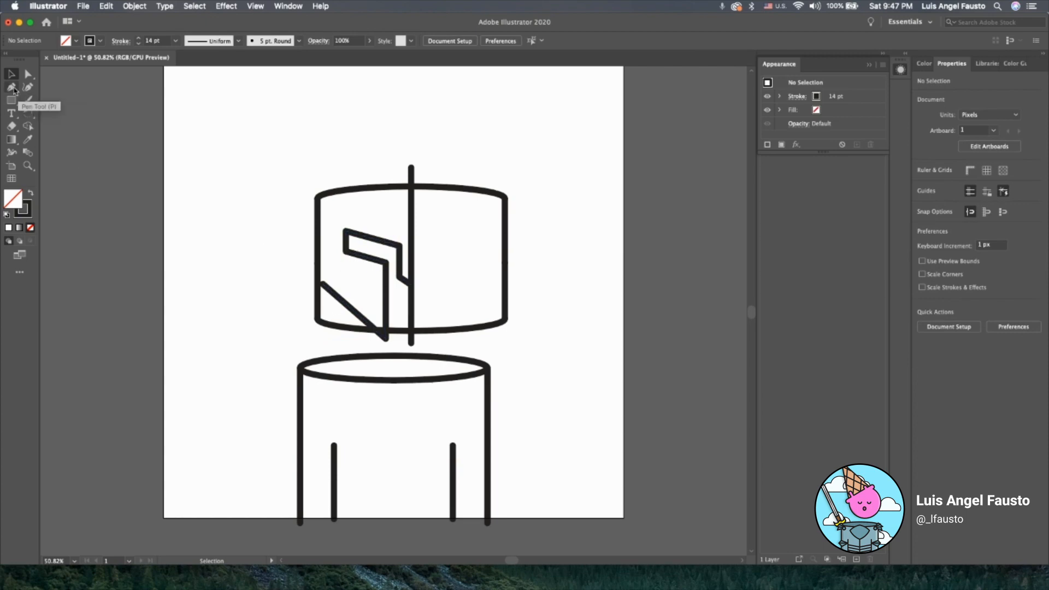
mouse_move(28, 87)
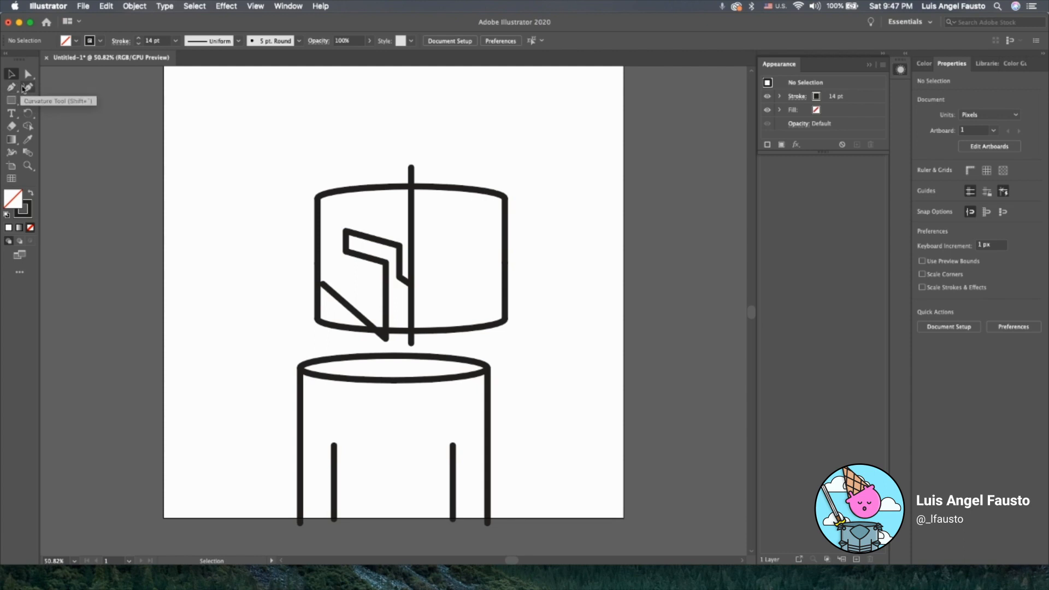
click(27, 87)
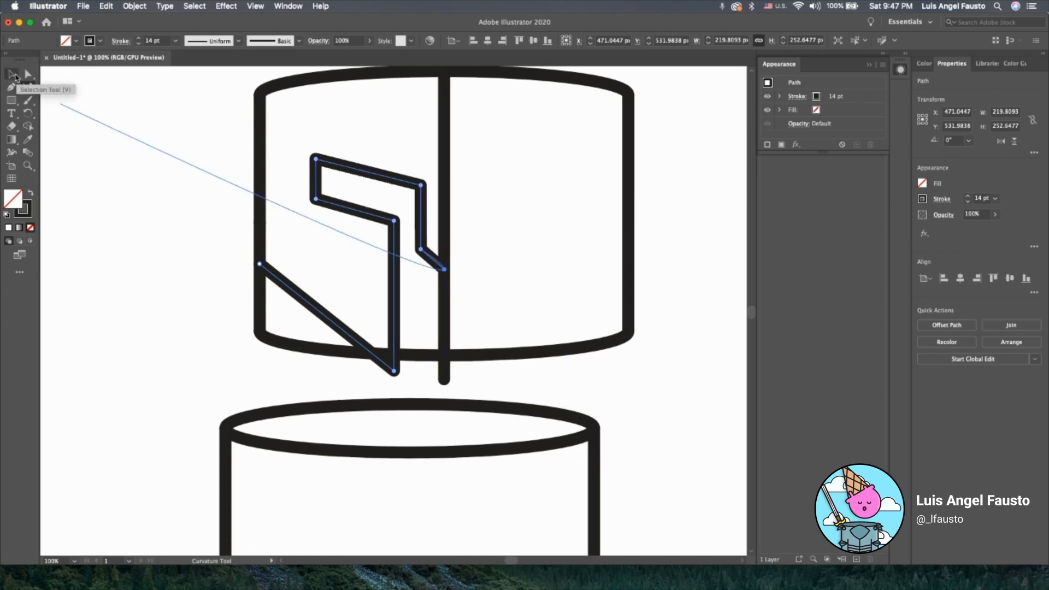
click(12, 75)
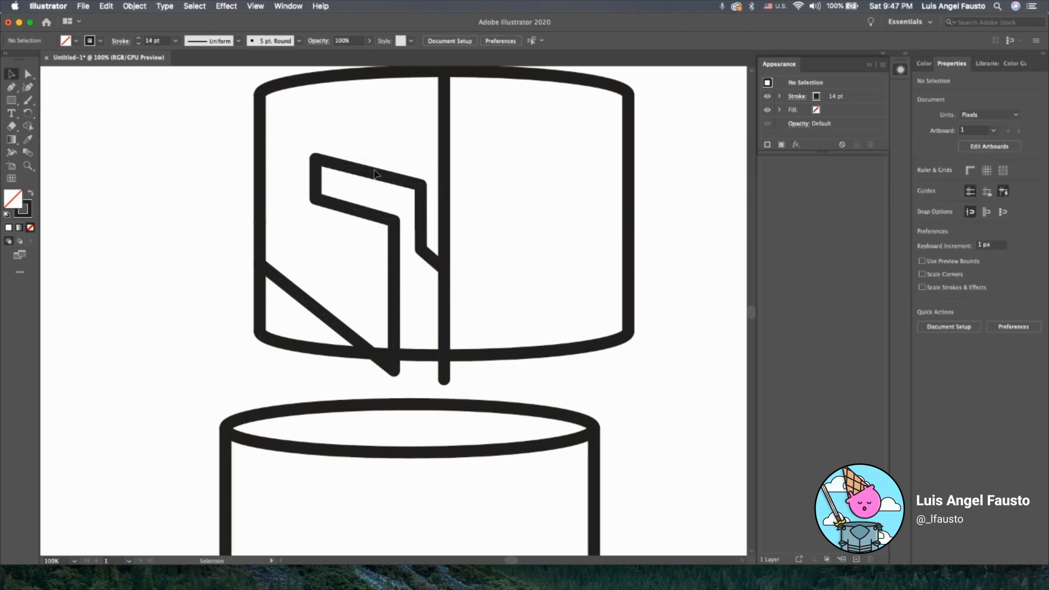
Step: Reflect a vertical copy of the cheek path and place it right of the center line
click(366, 172)
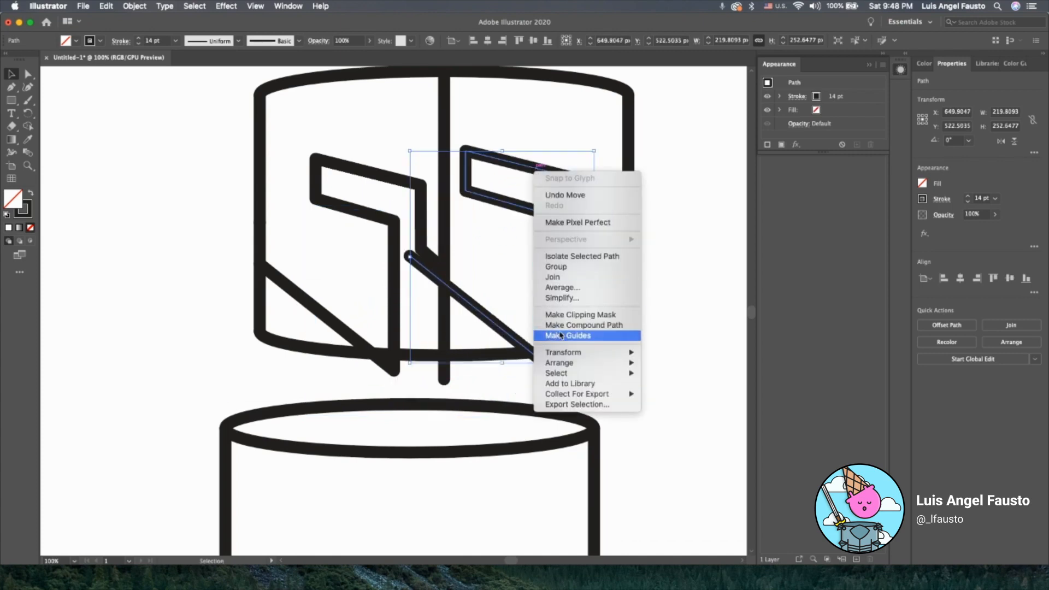
mouse_move(563, 352)
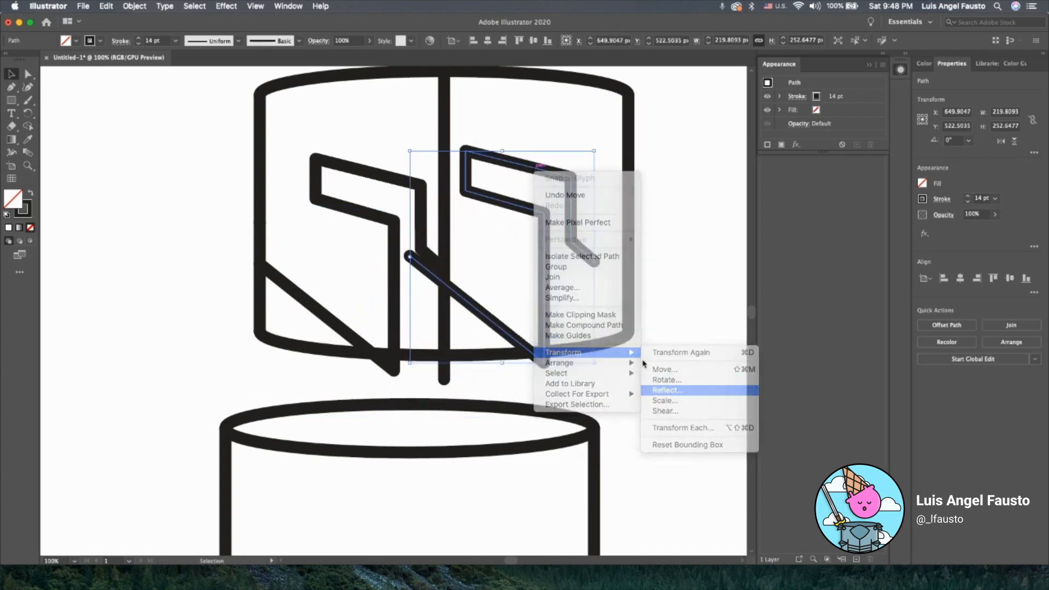
click(666, 390)
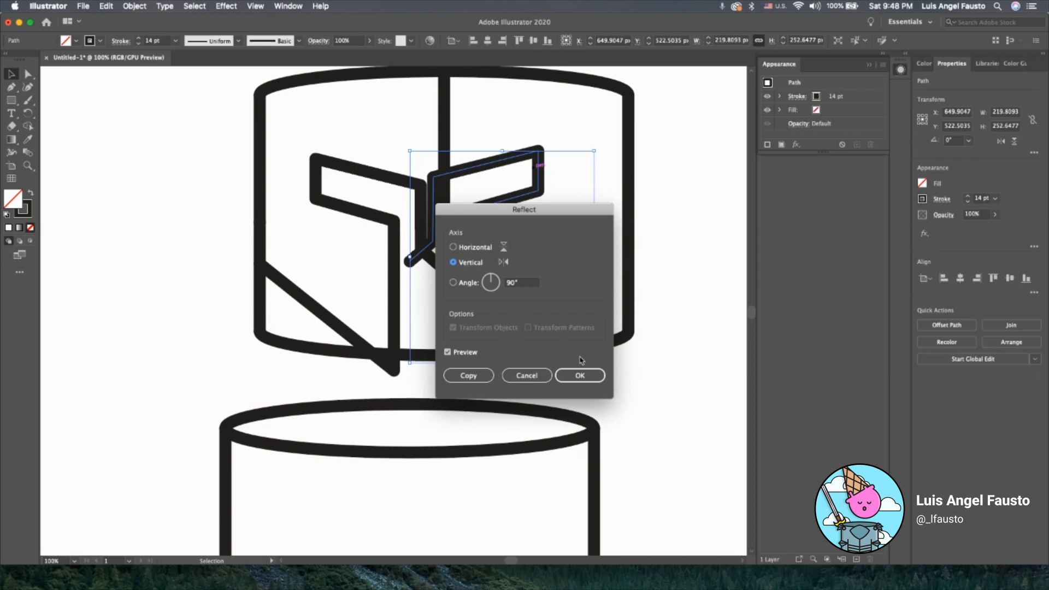
click(578, 375)
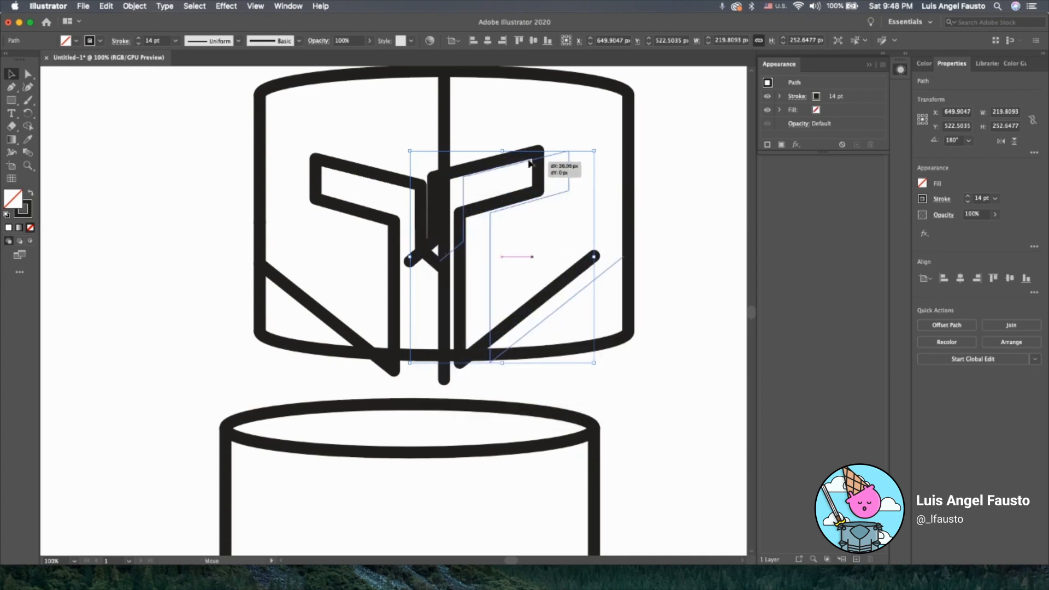
drag(528, 164, 531, 173)
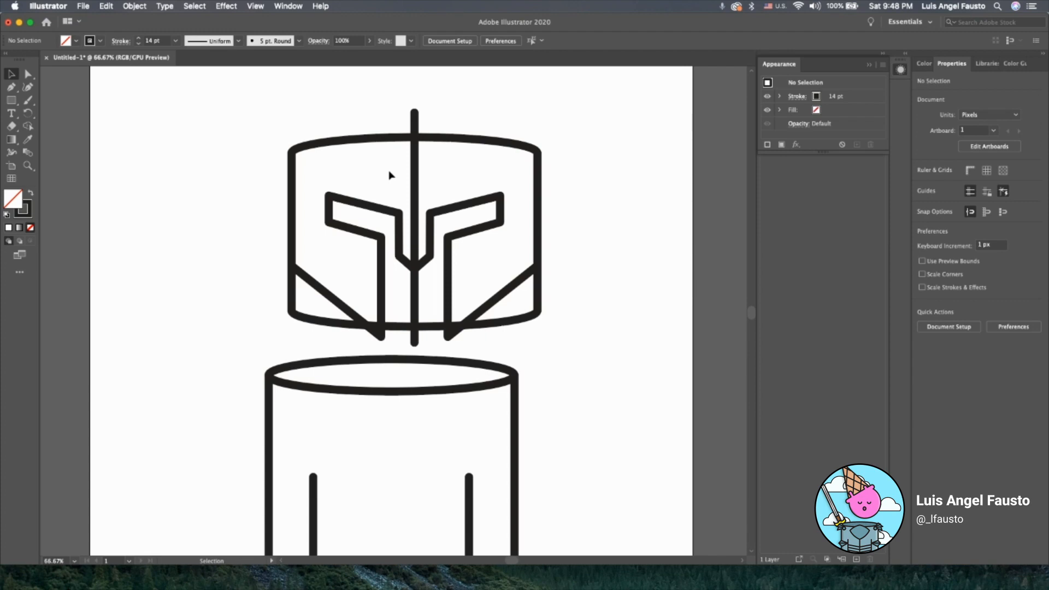
click(414, 208)
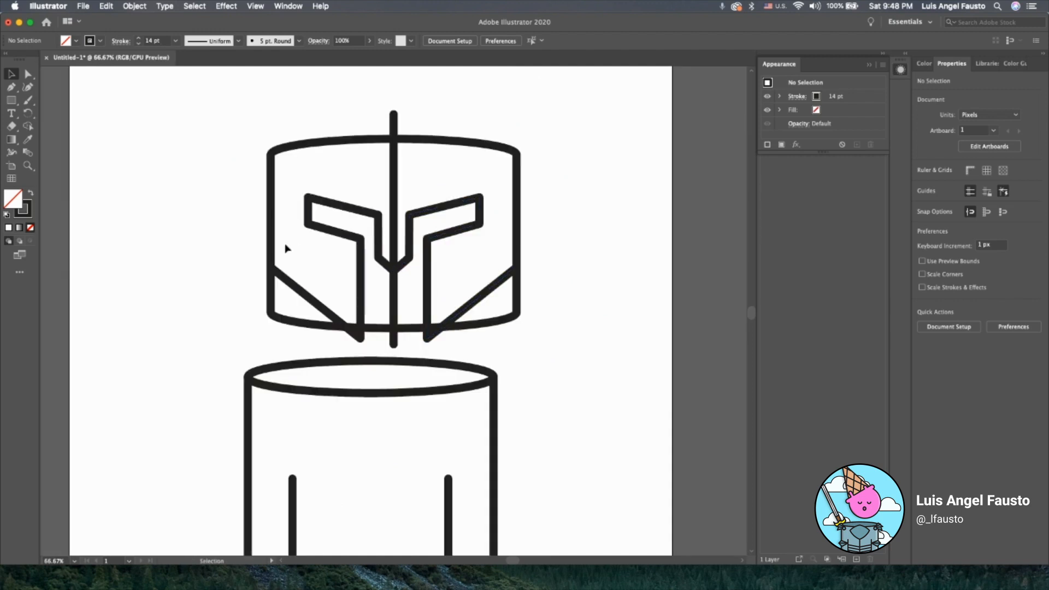
mouse_move(101, 139)
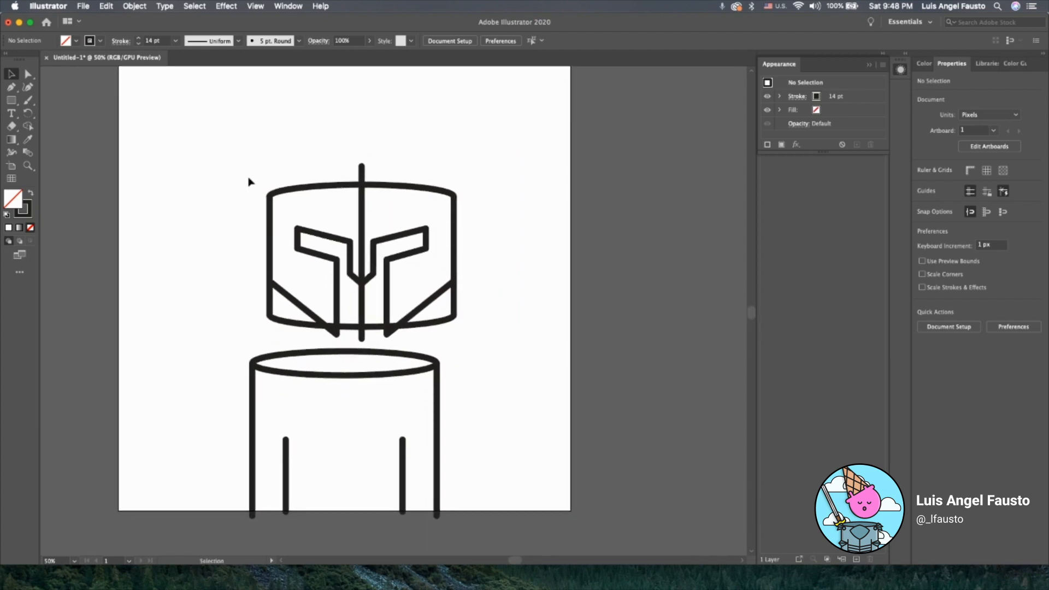
Step: Draw a small bracket-shaped crest holder over the top rim and reshape its corners and edges
click(12, 86)
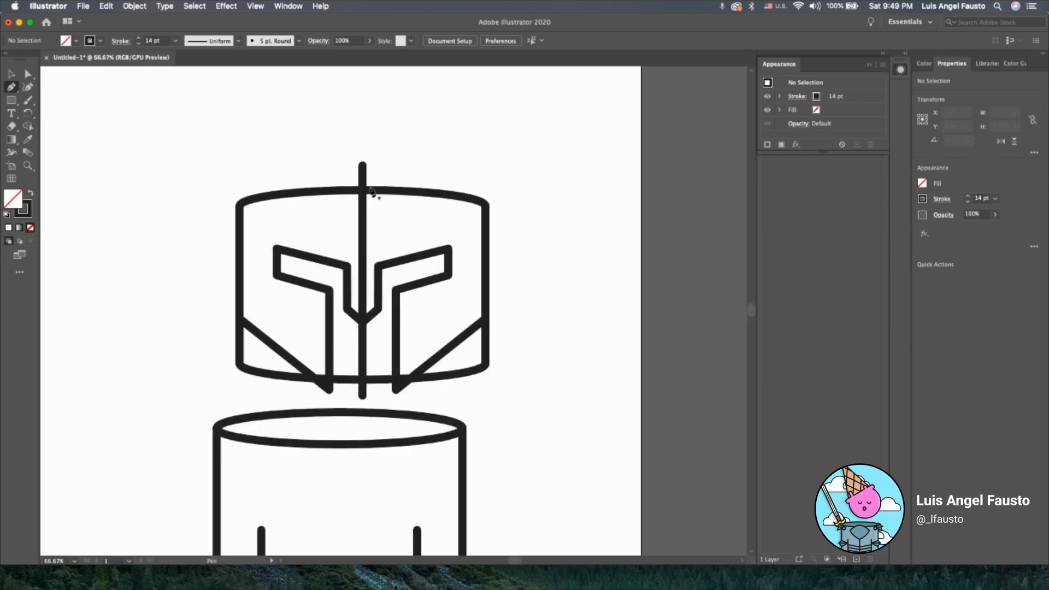
click(363, 187)
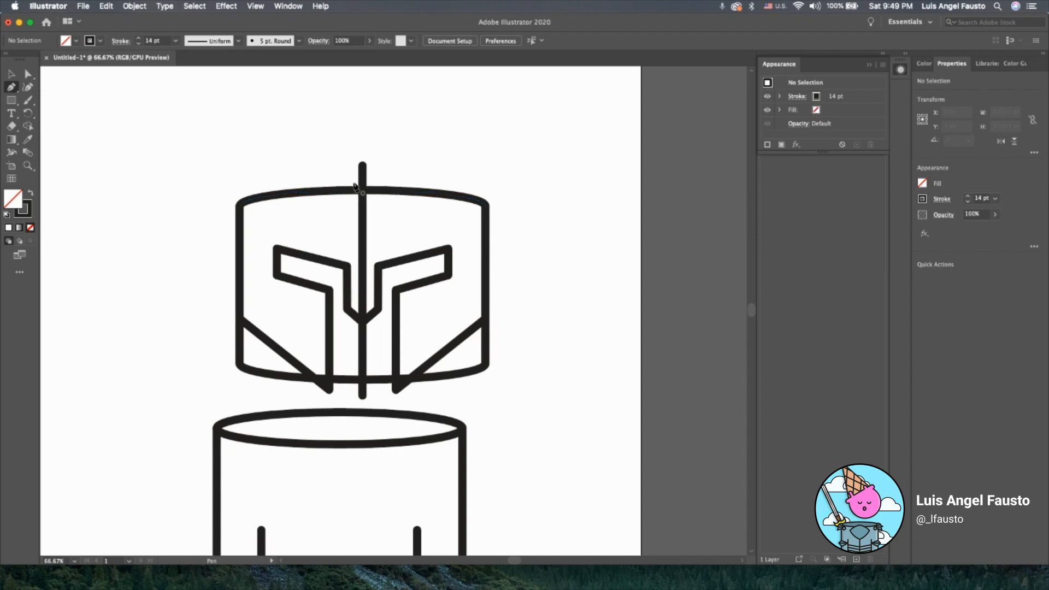
mouse_move(403, 226)
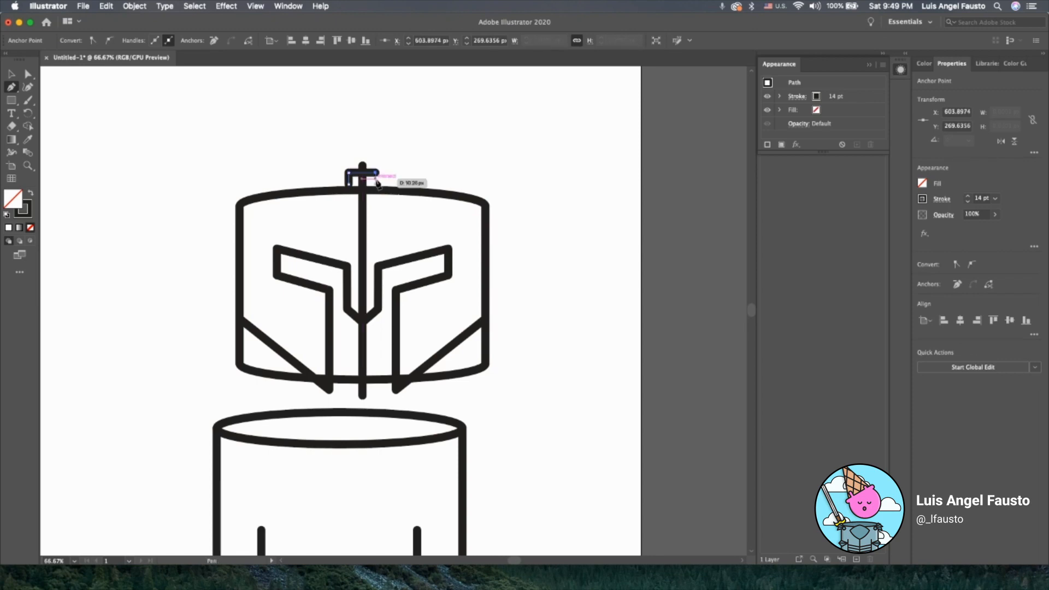
drag(363, 176, 381, 193)
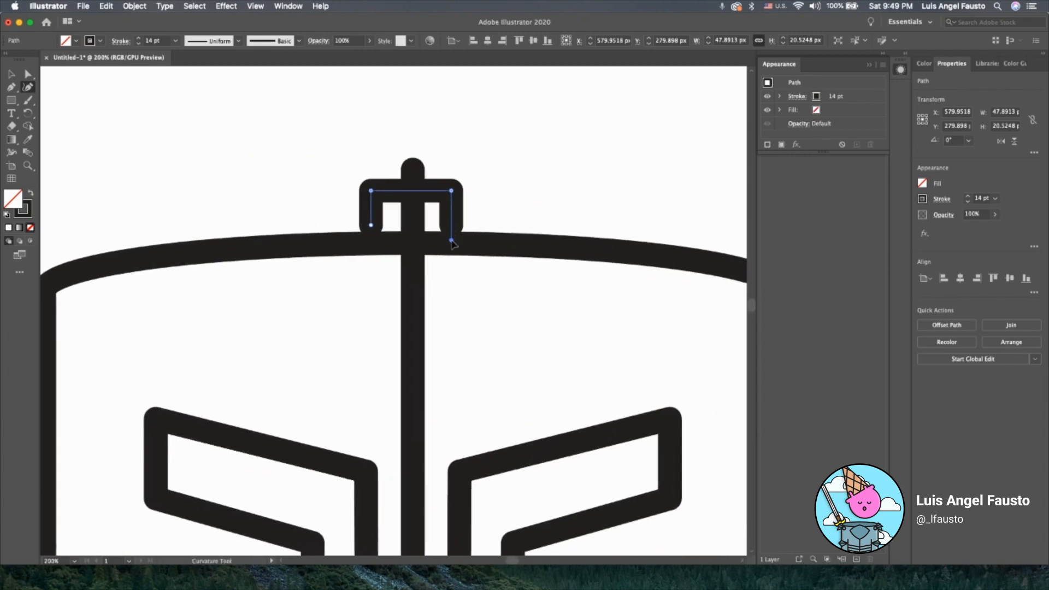
click(453, 244)
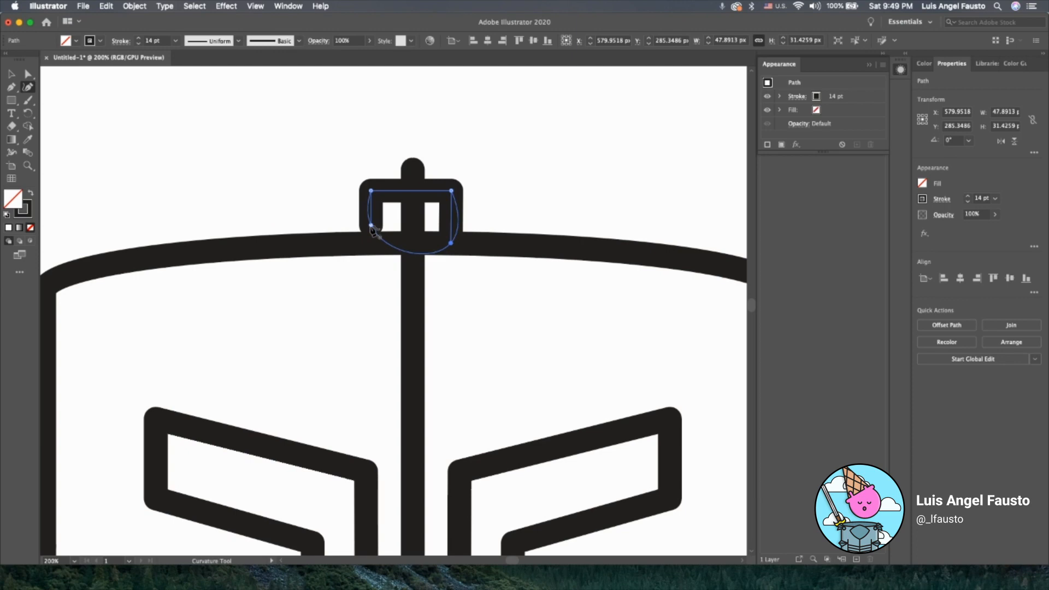
click(371, 244)
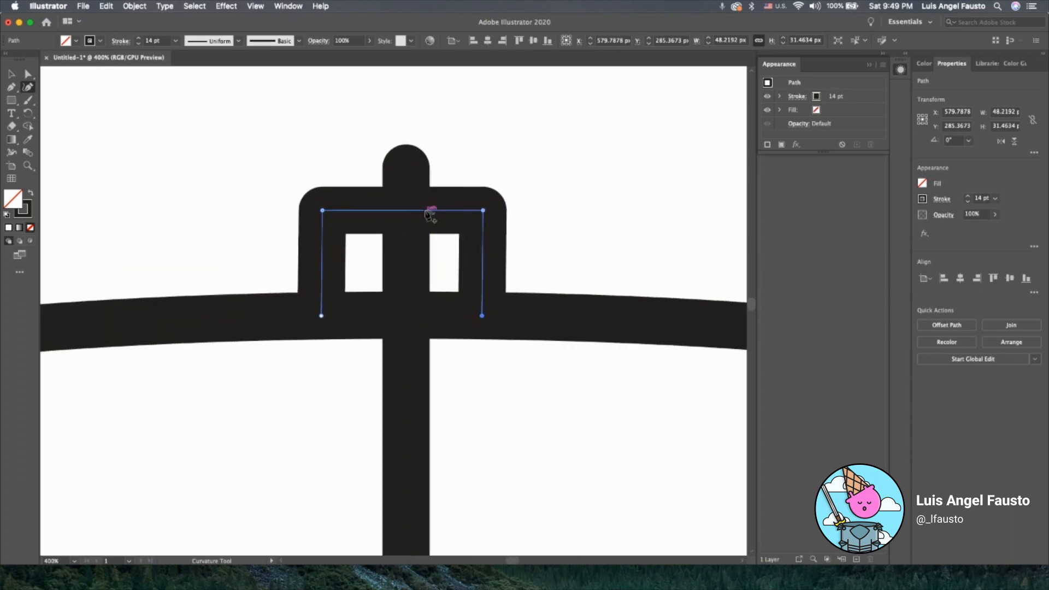
drag(431, 210, 405, 197)
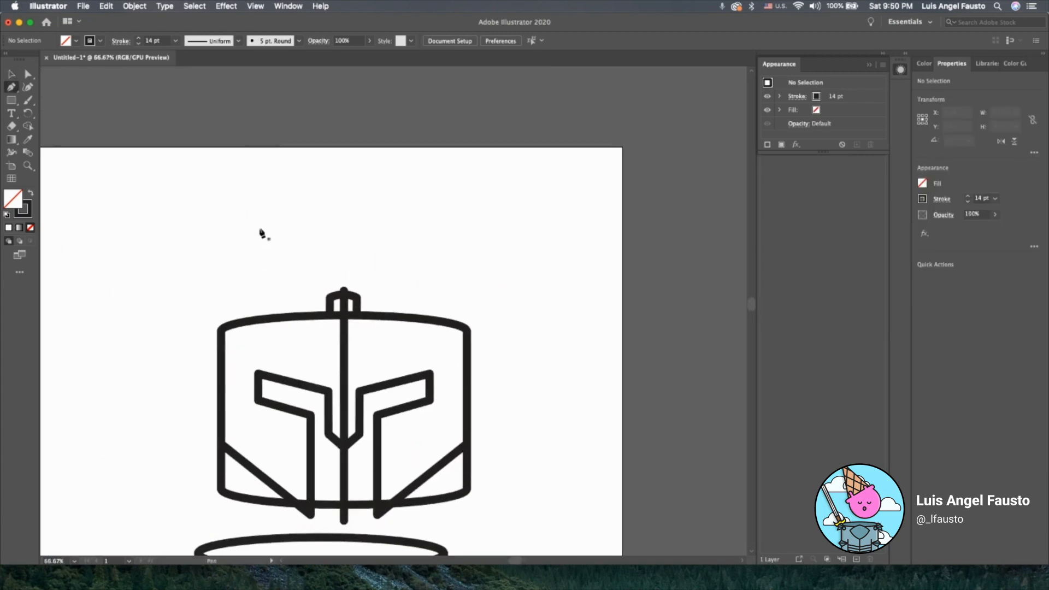
mouse_move(301, 202)
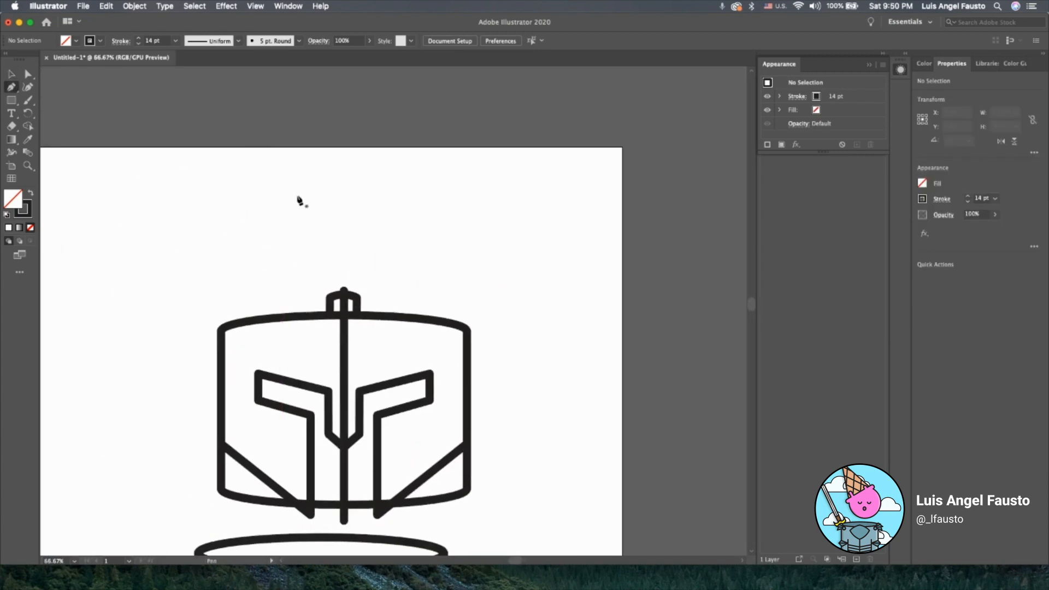
mouse_move(293, 181)
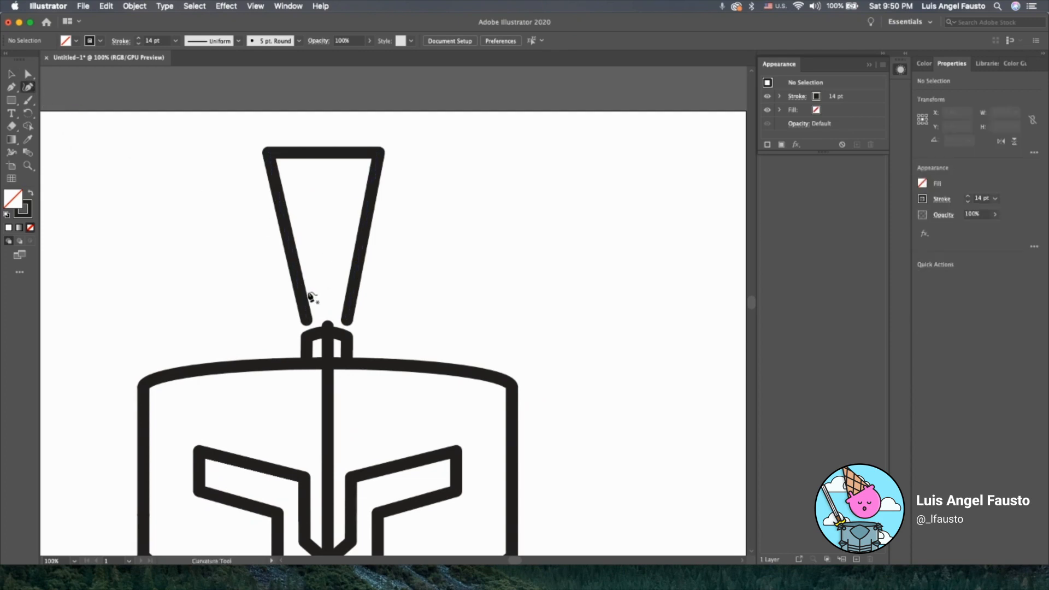
Step: Finish the tapered crest outline, extend the center post through it, and curve the crest top
click(309, 320)
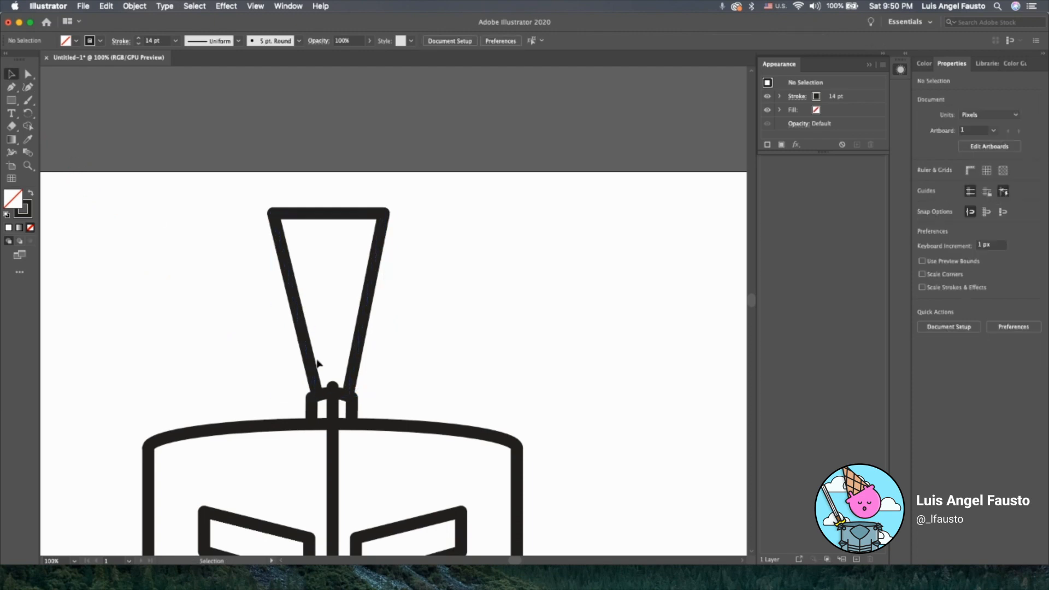
click(332, 390)
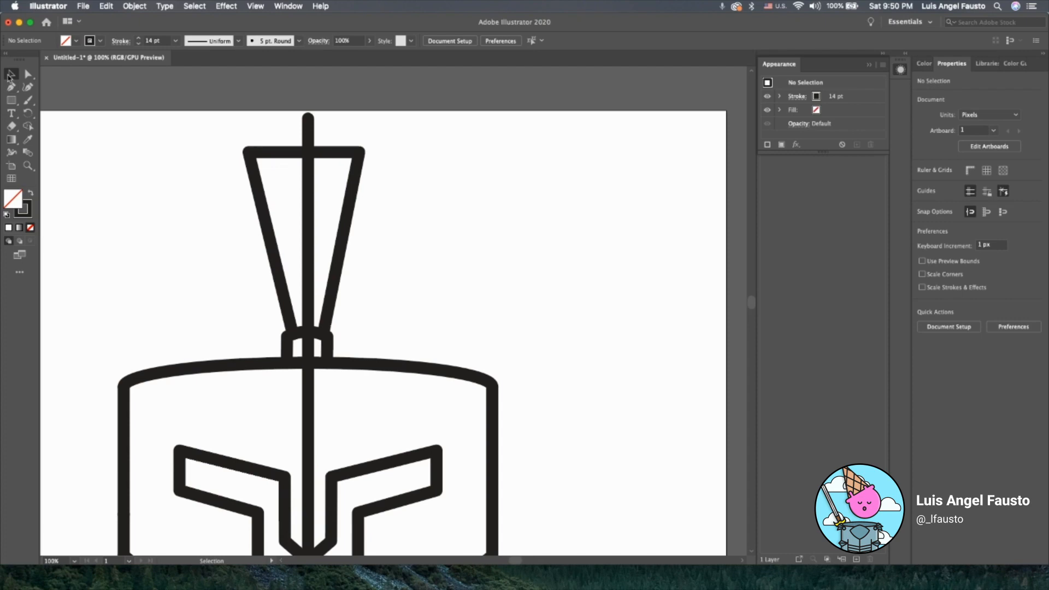
click(28, 87)
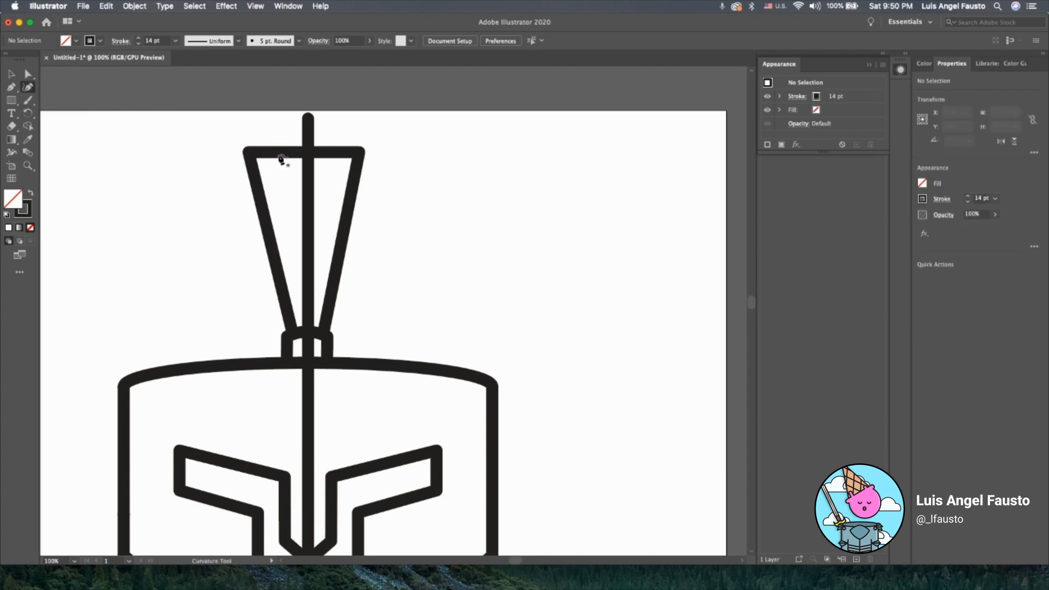
click(281, 159)
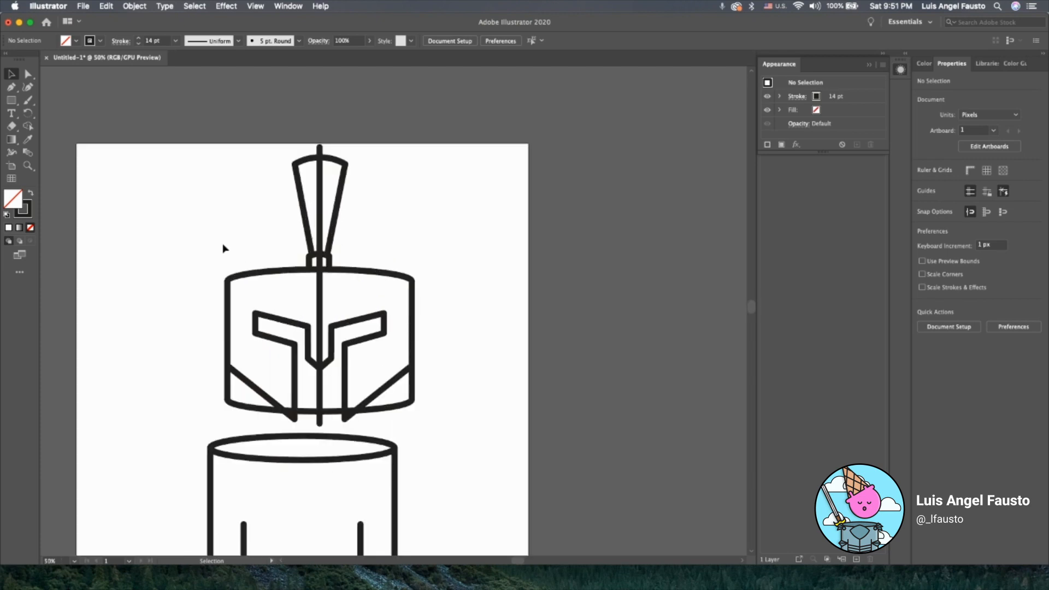
Step: Zoom out and select the vertical center line to remove it
key(cmd+-)
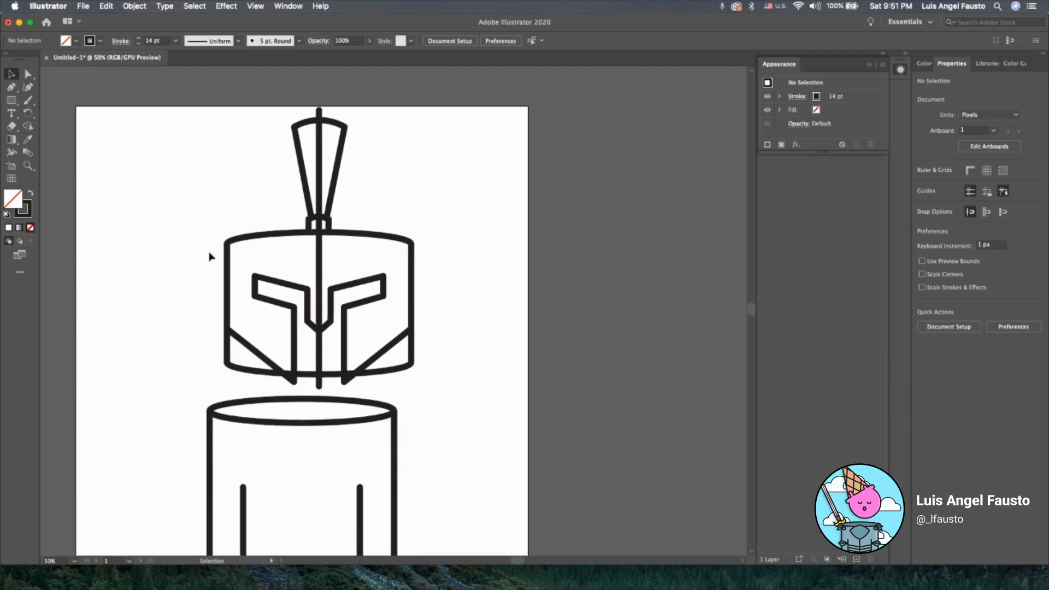
mouse_move(280, 197)
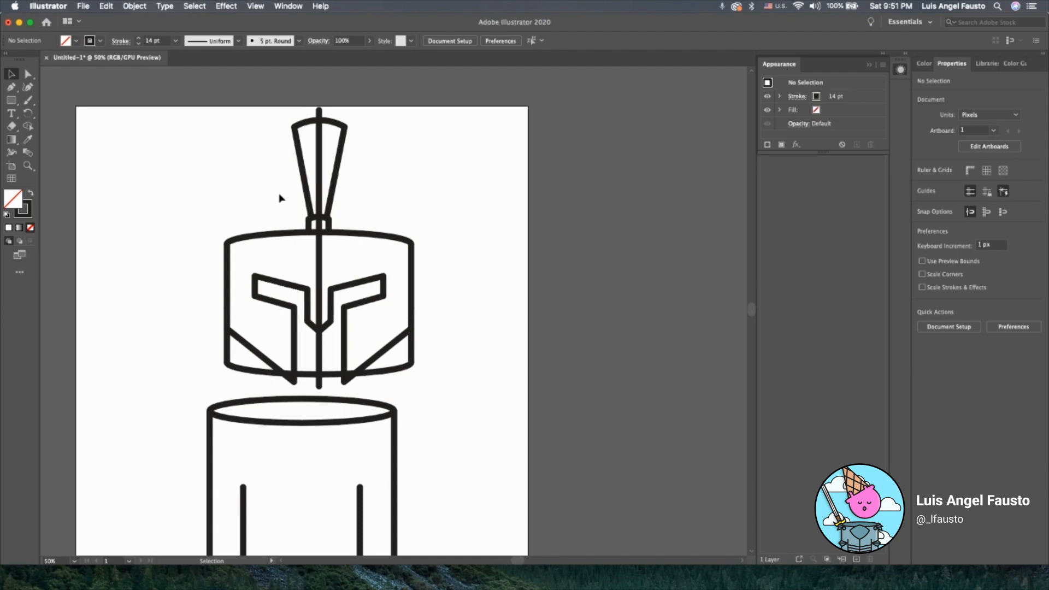
click(319, 167)
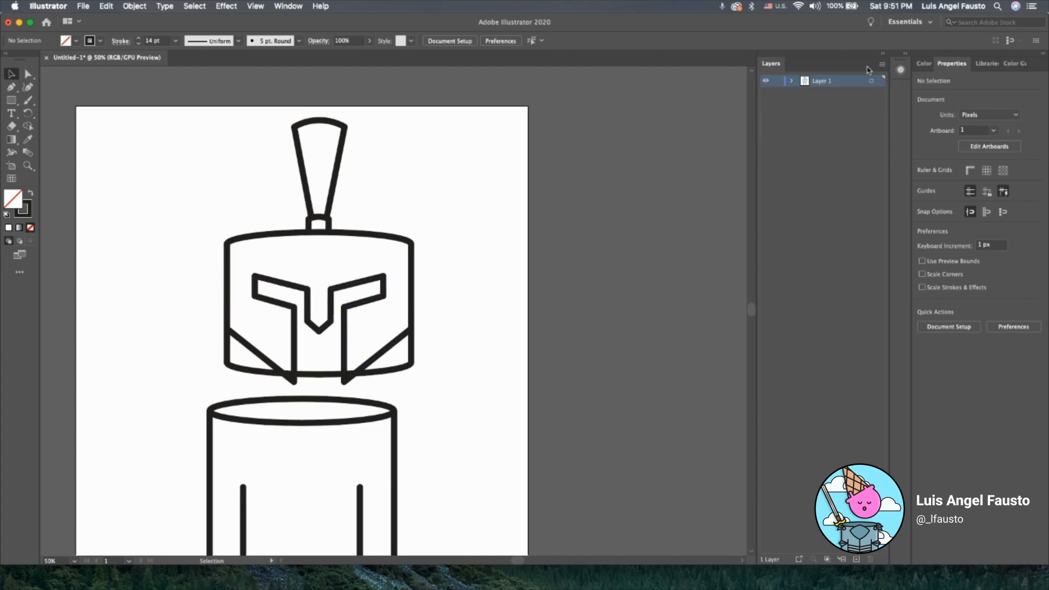
Step: Rename the existing layer 'sketch' and add a second layer named 'color'
double_click(822, 80)
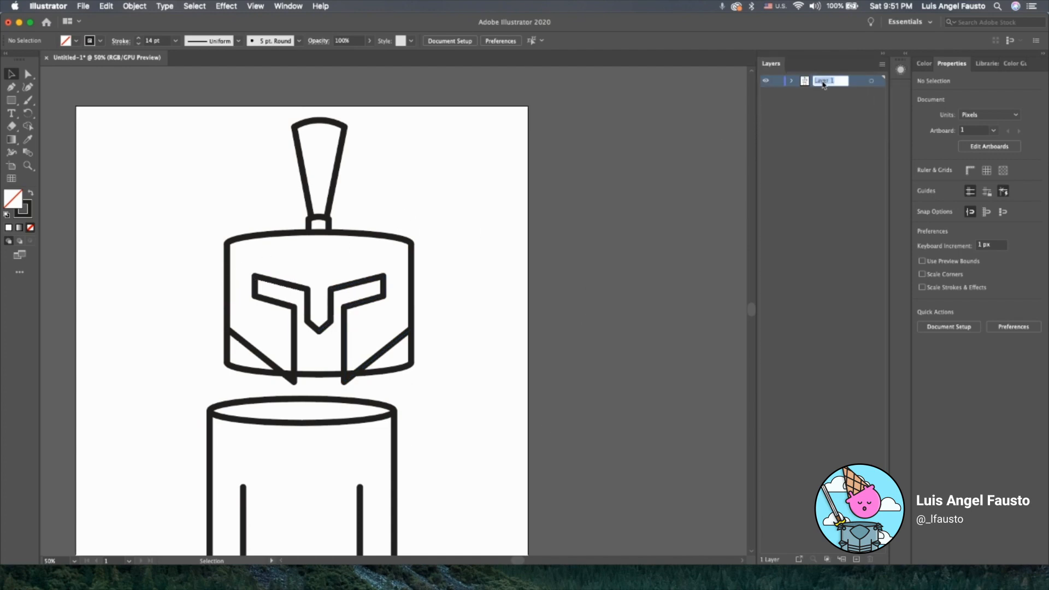
text(ski)
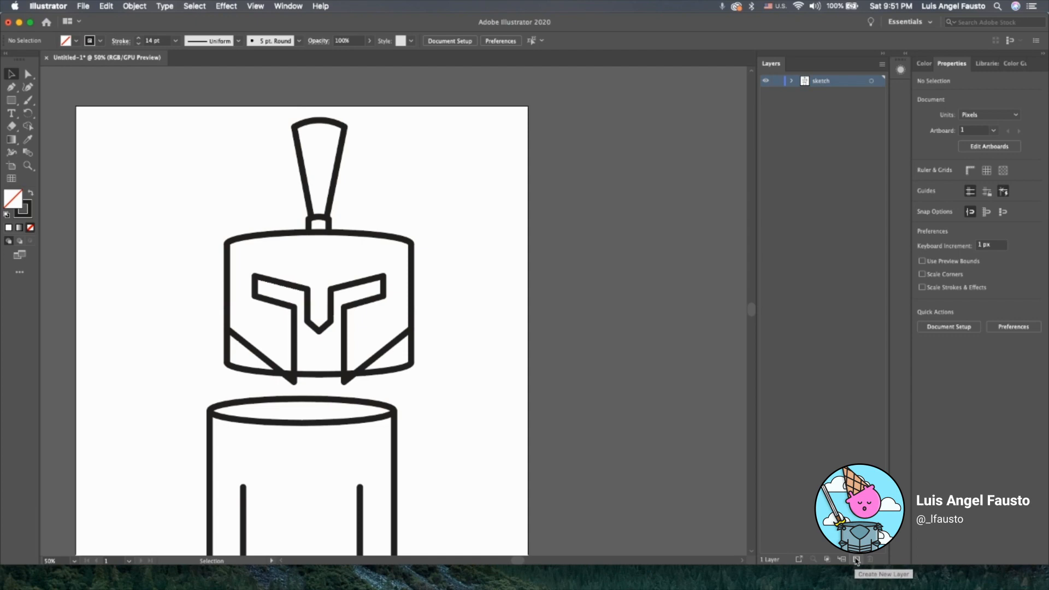
click(855, 560)
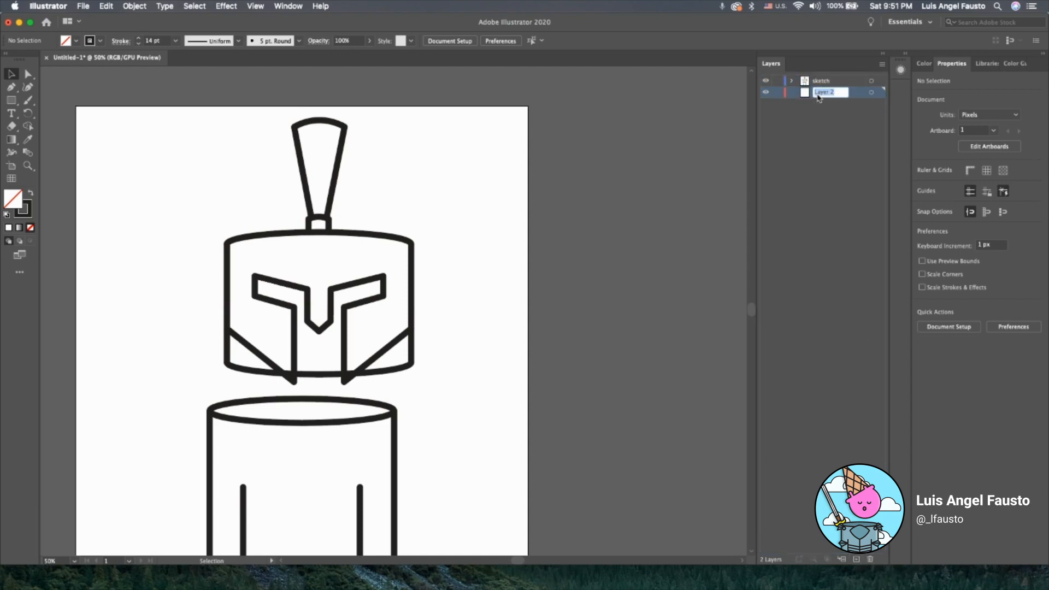
text(color)
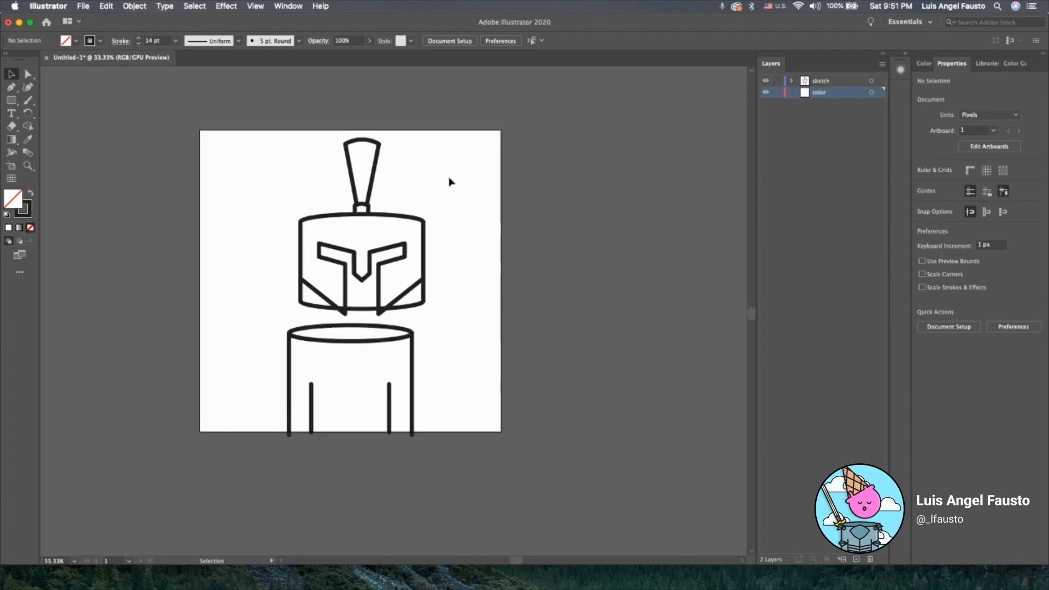
click(821, 80)
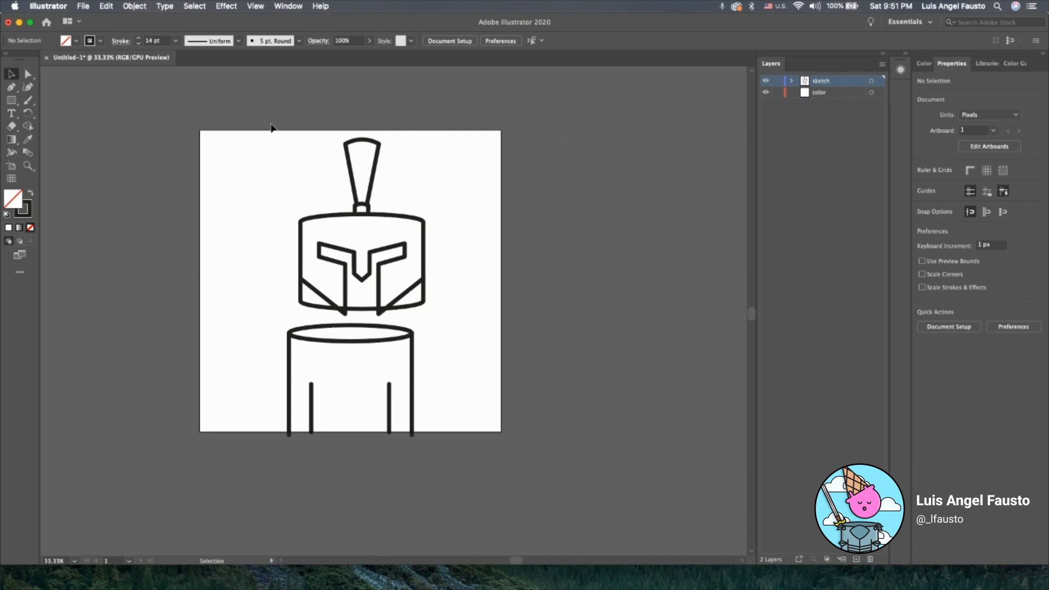
Step: Select the helmet outlines and copy them onto the color layer, checking its contents
drag(272, 128, 472, 325)
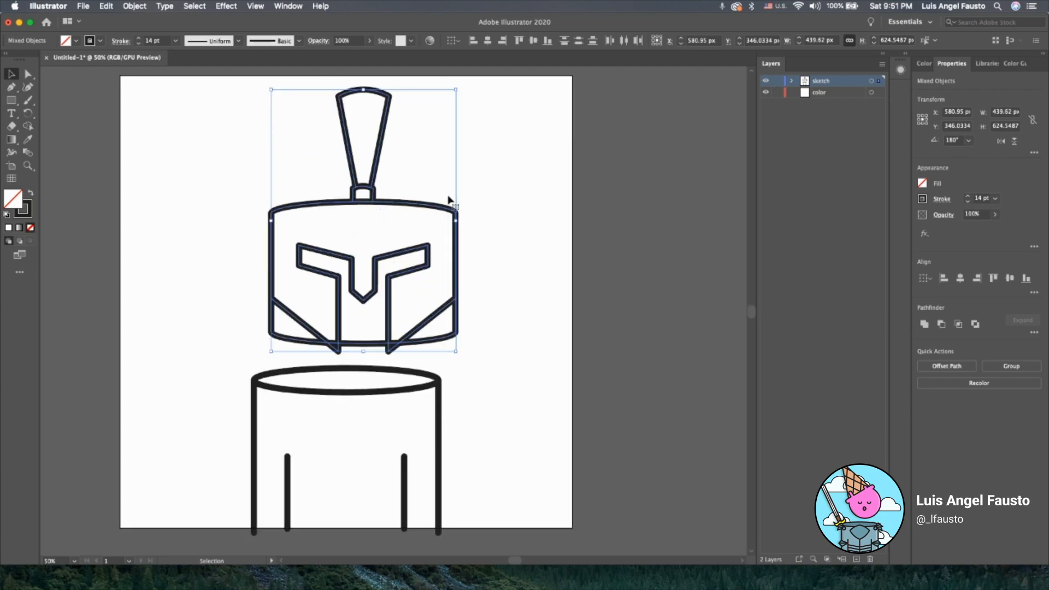
mouse_move(878, 93)
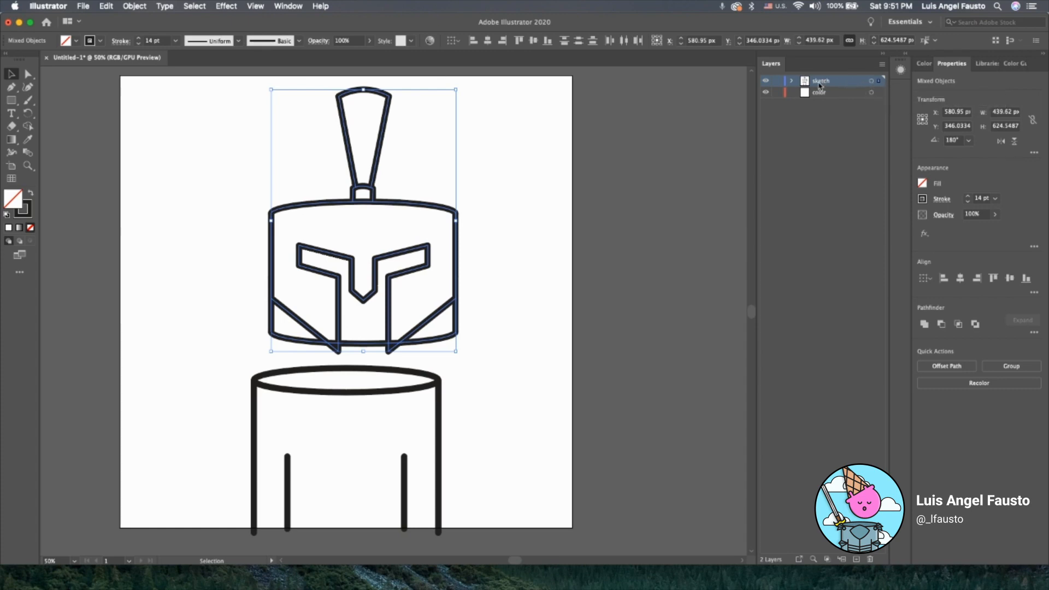
mouse_move(877, 87)
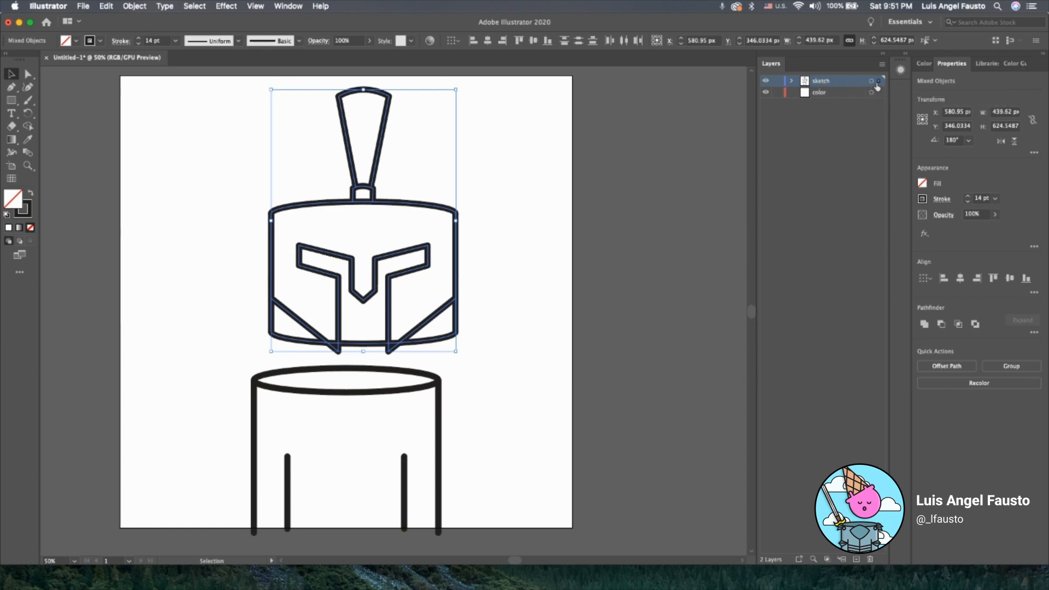
mouse_move(878, 80)
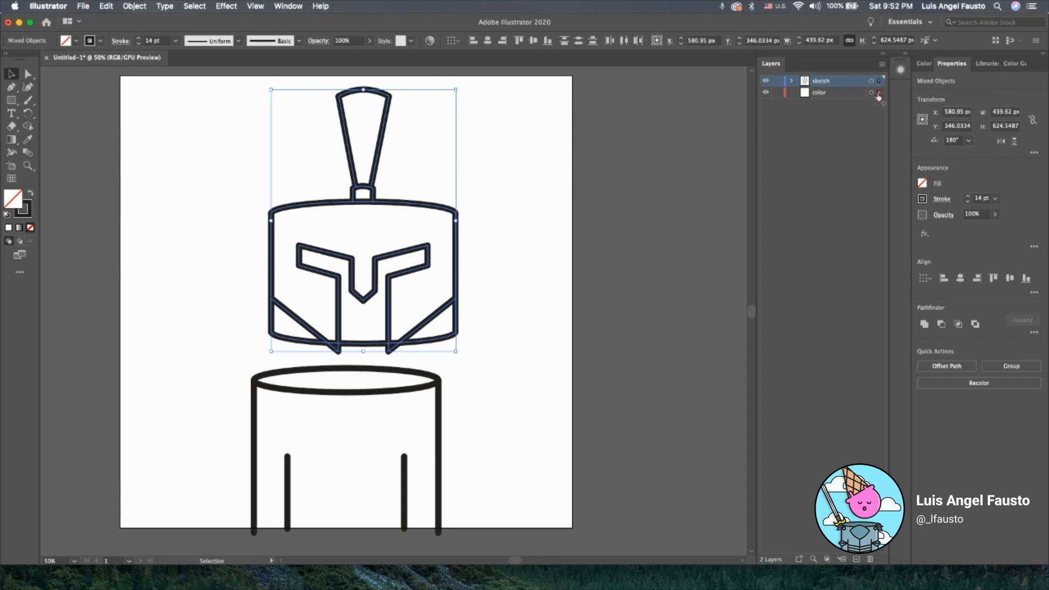
click(819, 92)
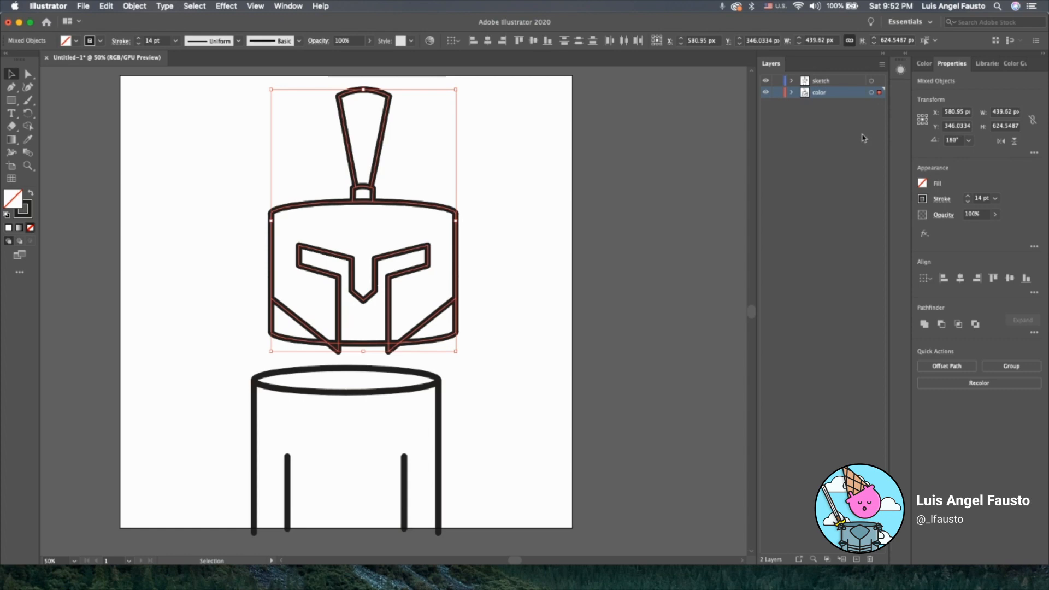
mouse_move(844, 123)
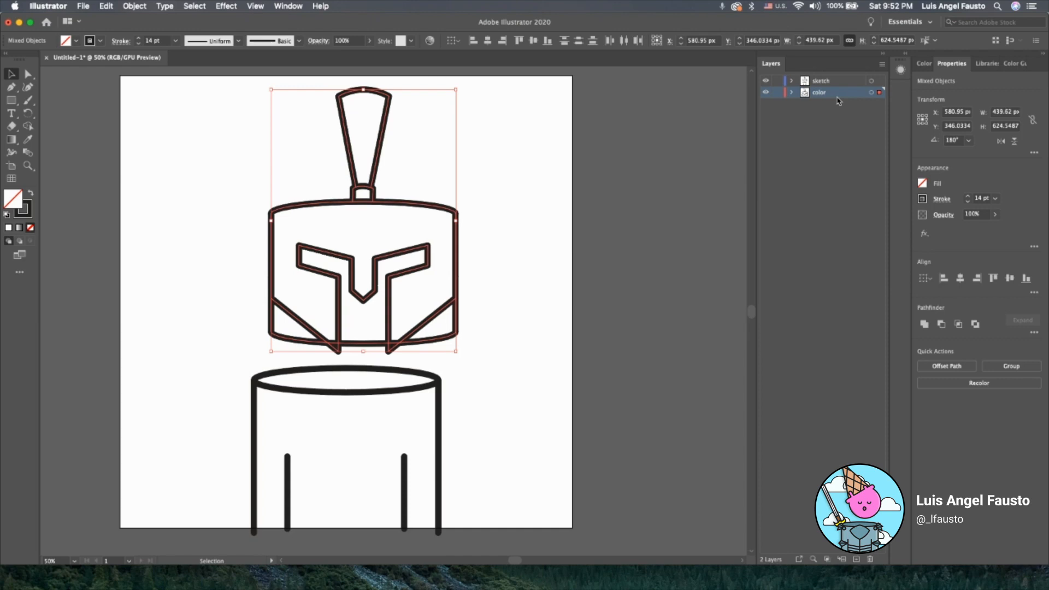
mouse_move(834, 100)
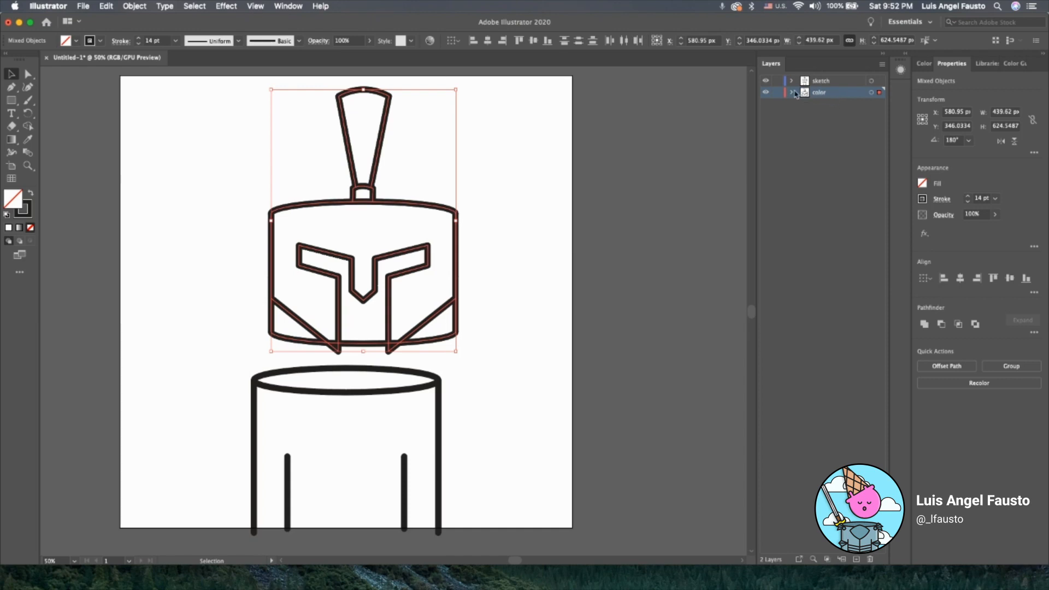
click(792, 92)
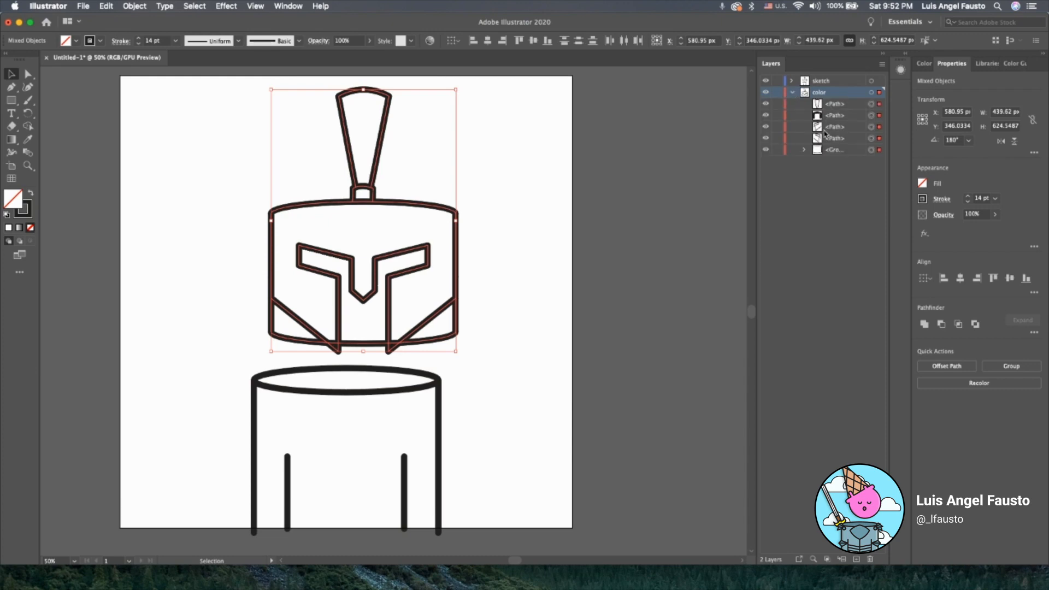
click(791, 92)
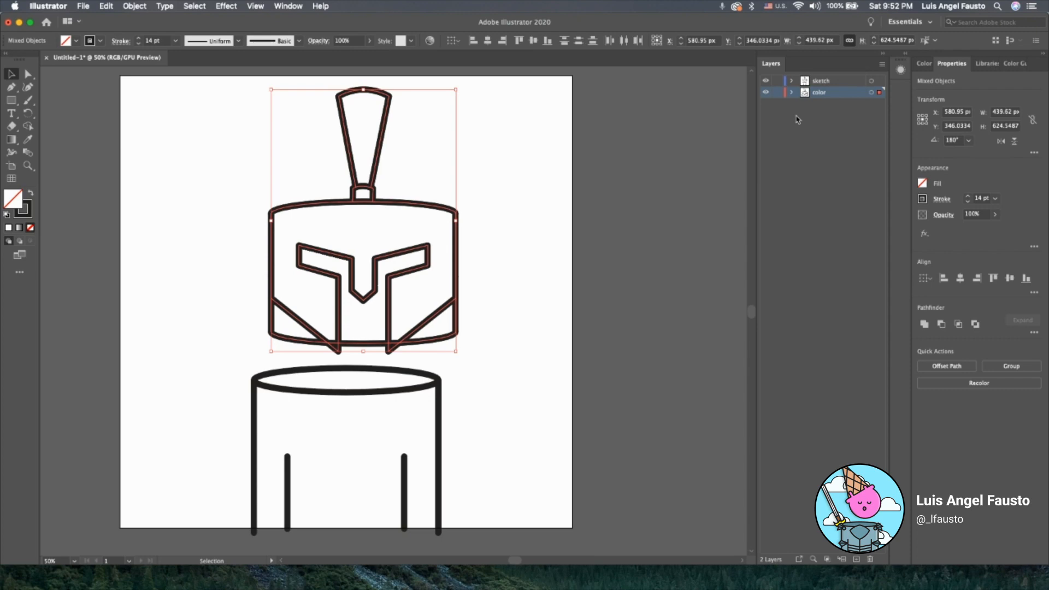
mouse_move(786, 86)
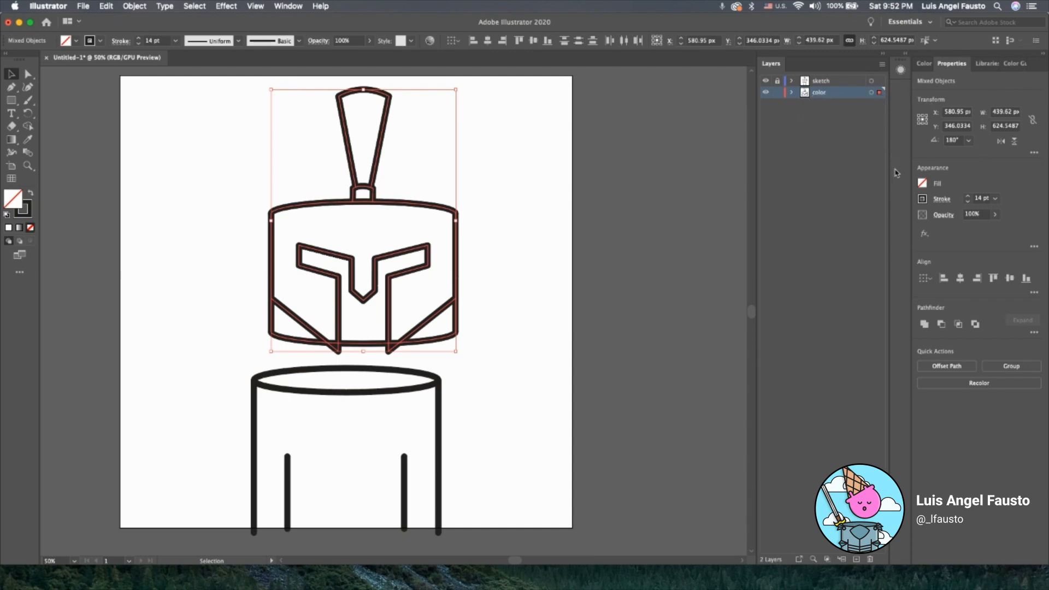
Step: Set the stroke of the helmet copy on the color layer to None
click(923, 184)
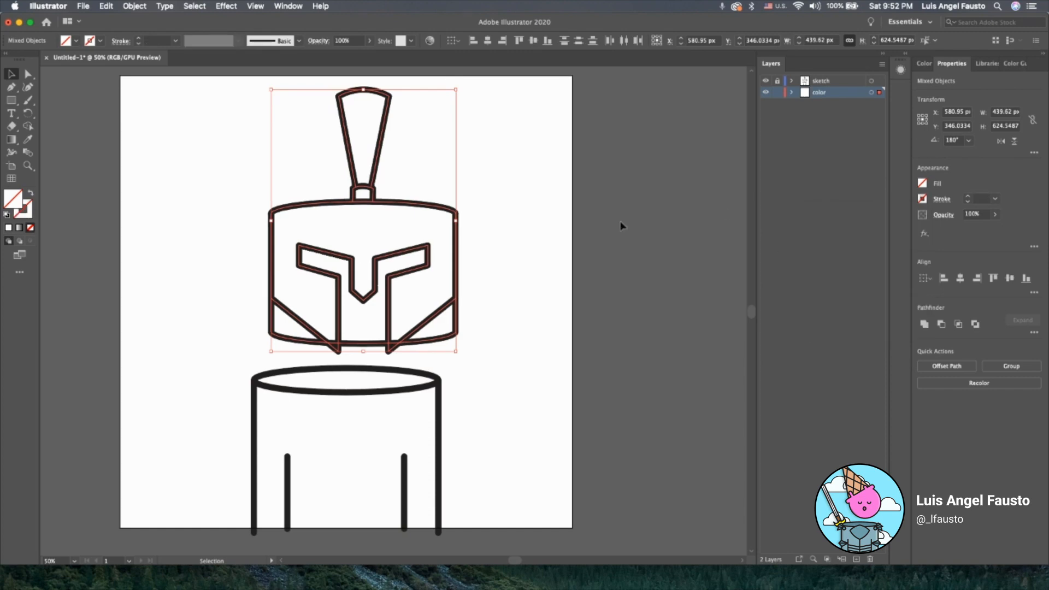
click(509, 251)
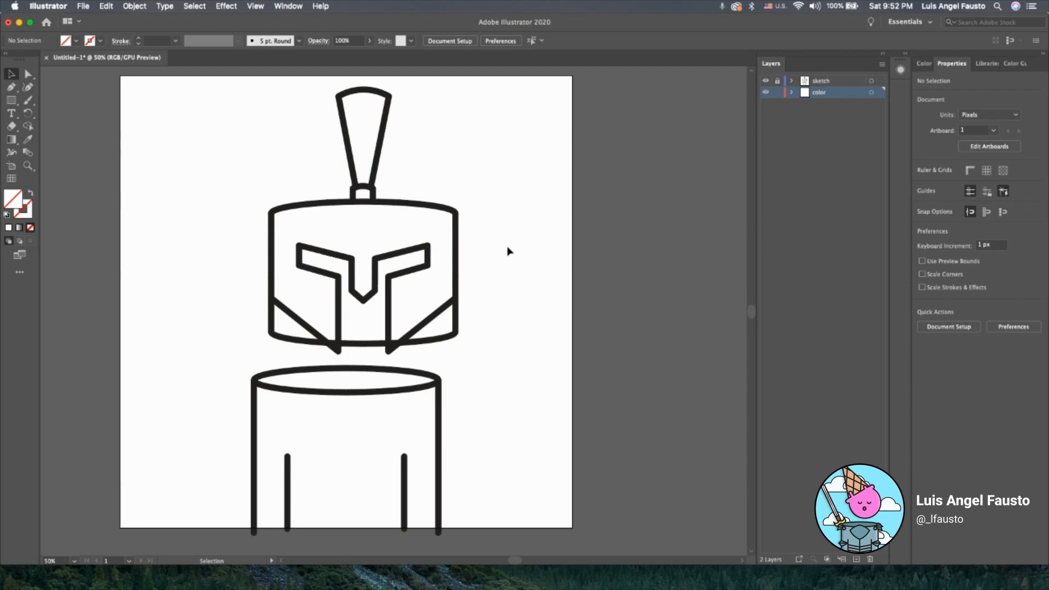
mouse_move(828, 113)
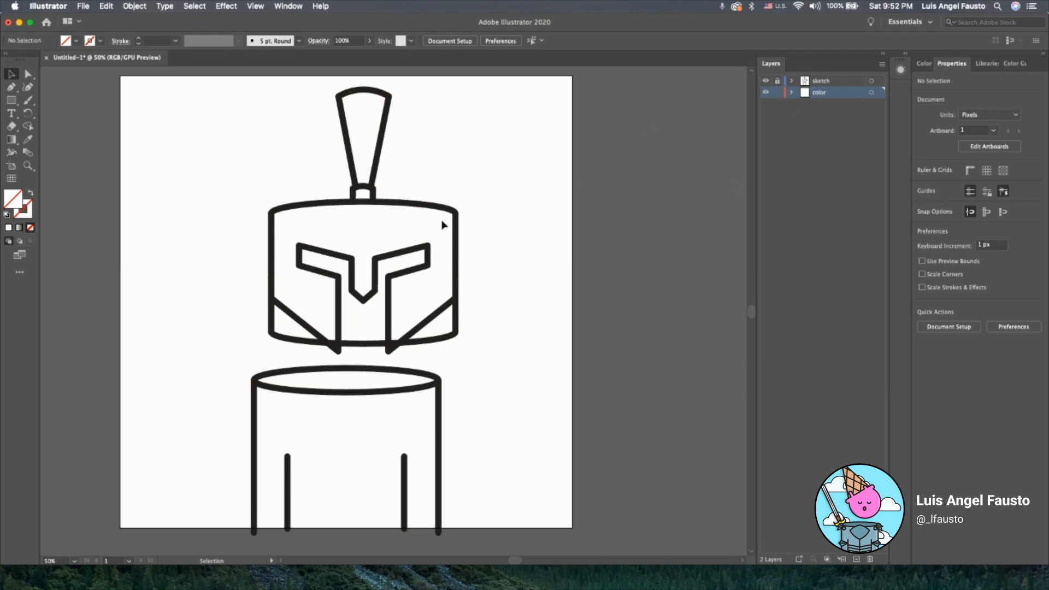
click(361, 268)
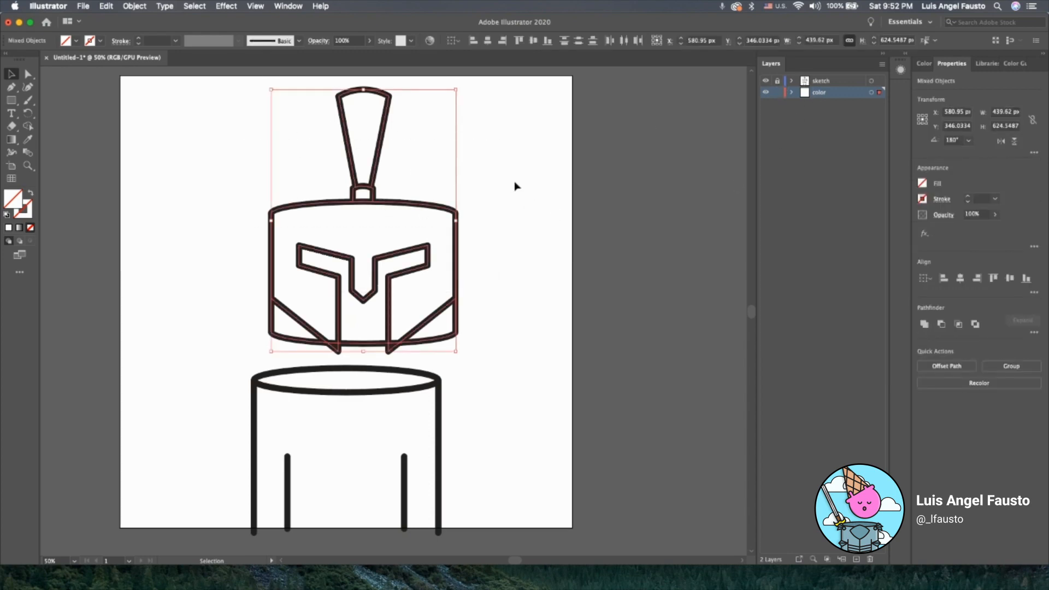
click(360, 375)
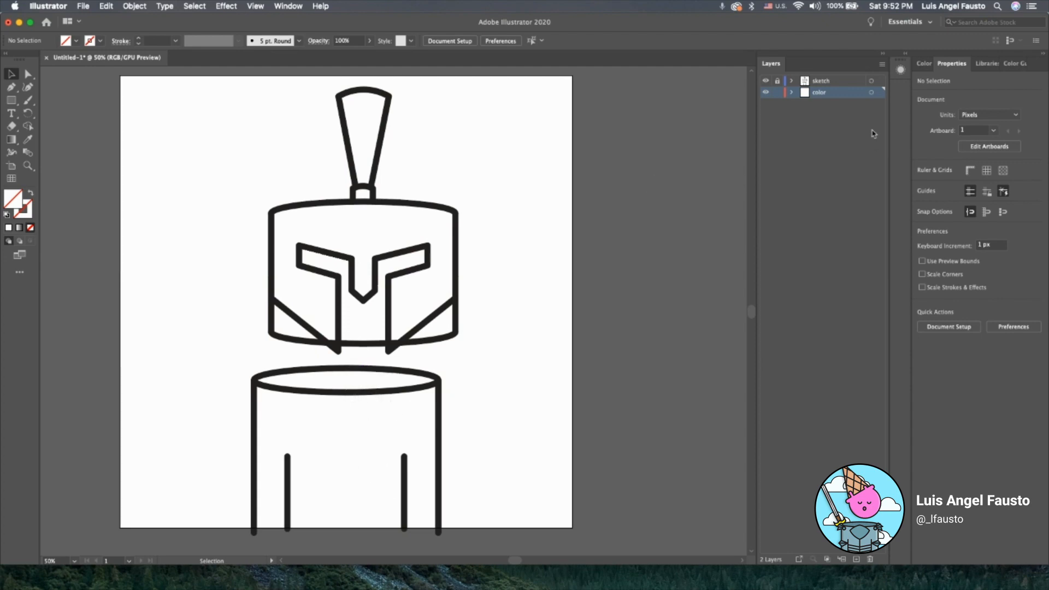
mouse_move(59, 102)
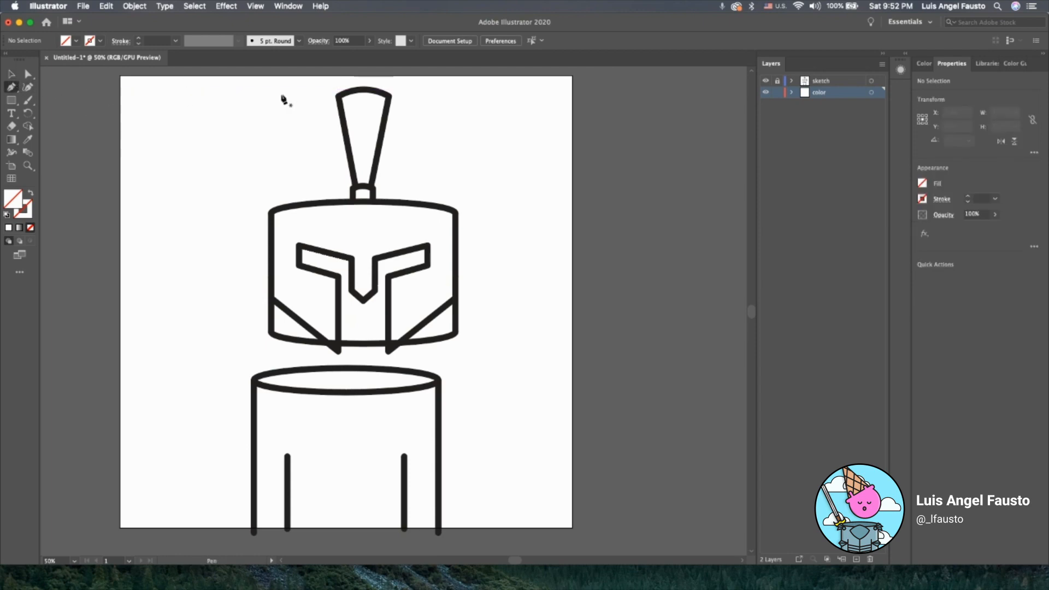
mouse_move(708, 57)
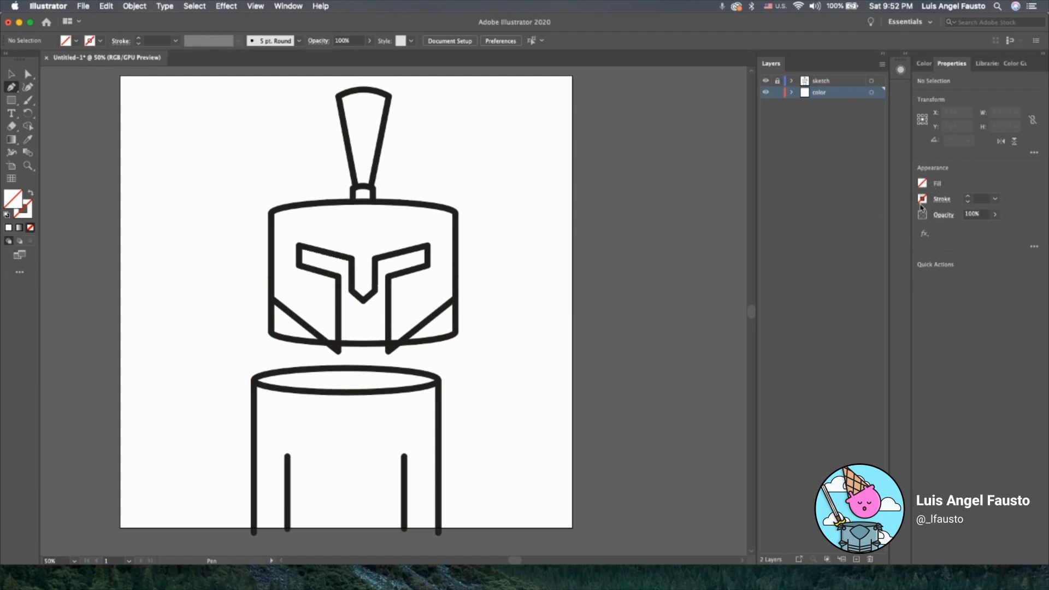
Step: Pick #4C4545 dark gray-brown as the fill colour in the Color Picker, with no stroke
click(927, 63)
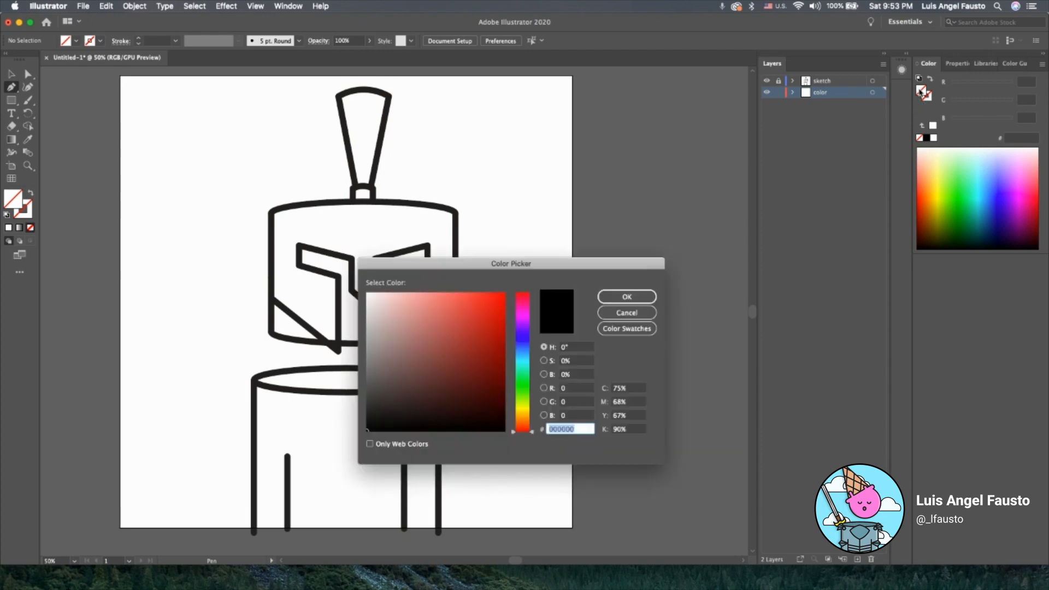
click(382, 388)
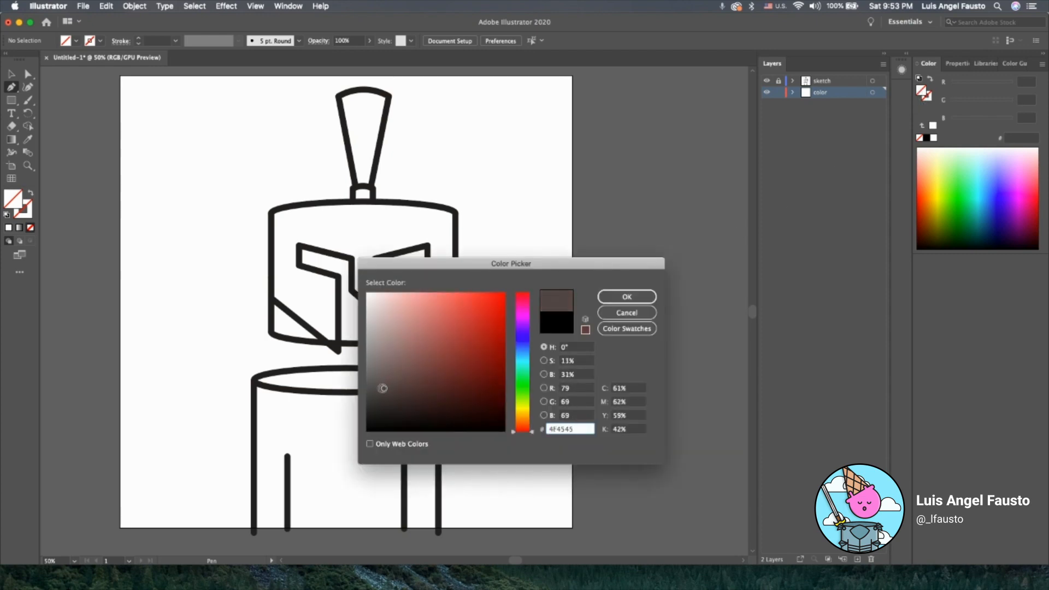
click(625, 296)
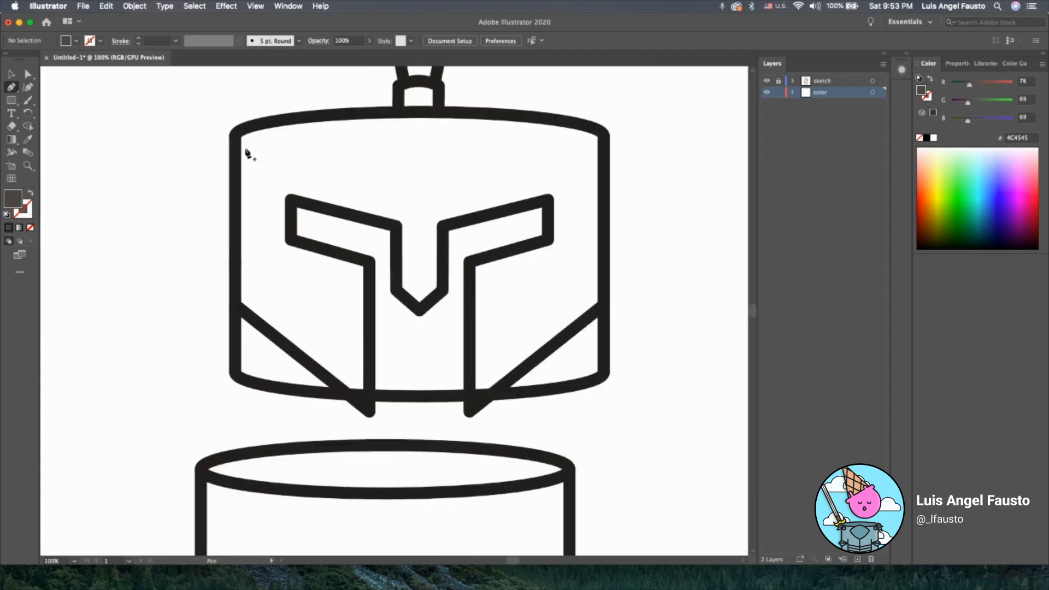
Step: Draw the gray-brown fill path from the helmet's top-left corner, across the top edge, to the bottom centre
drag(248, 151, 264, 137)
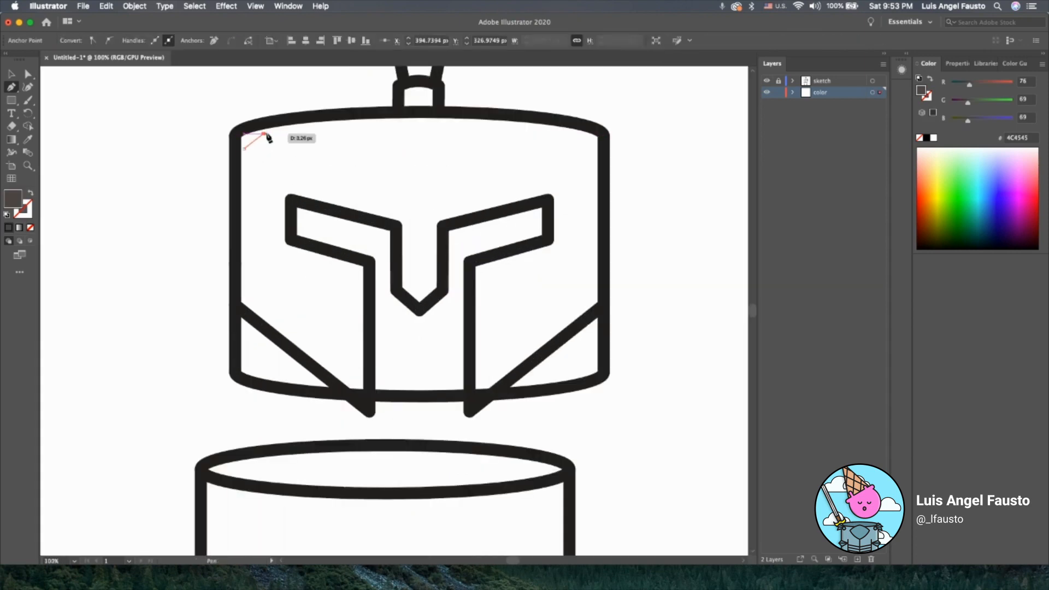
drag(251, 144, 592, 144)
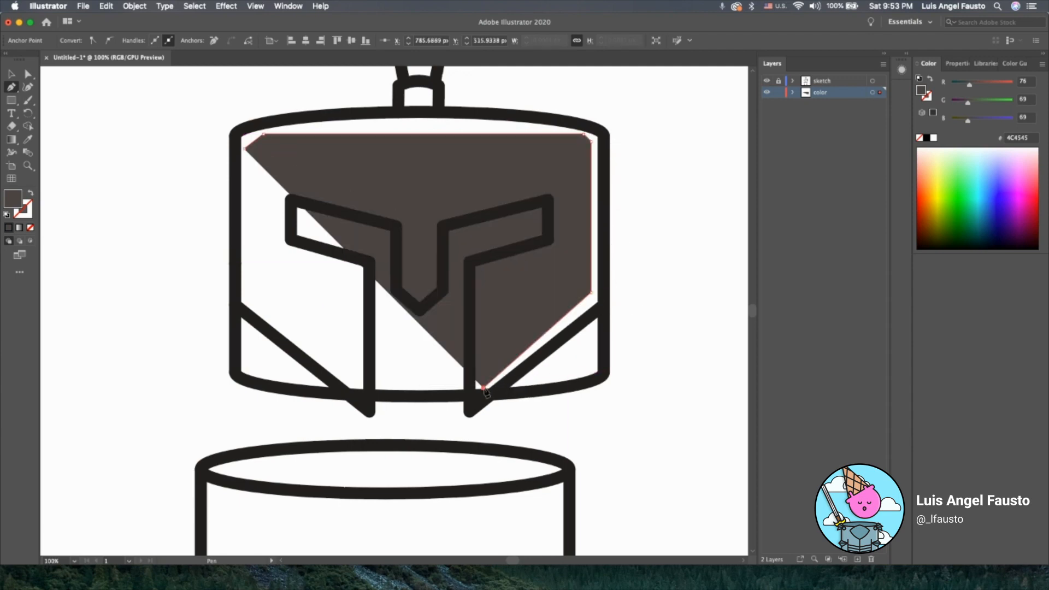
drag(482, 388, 482, 271)
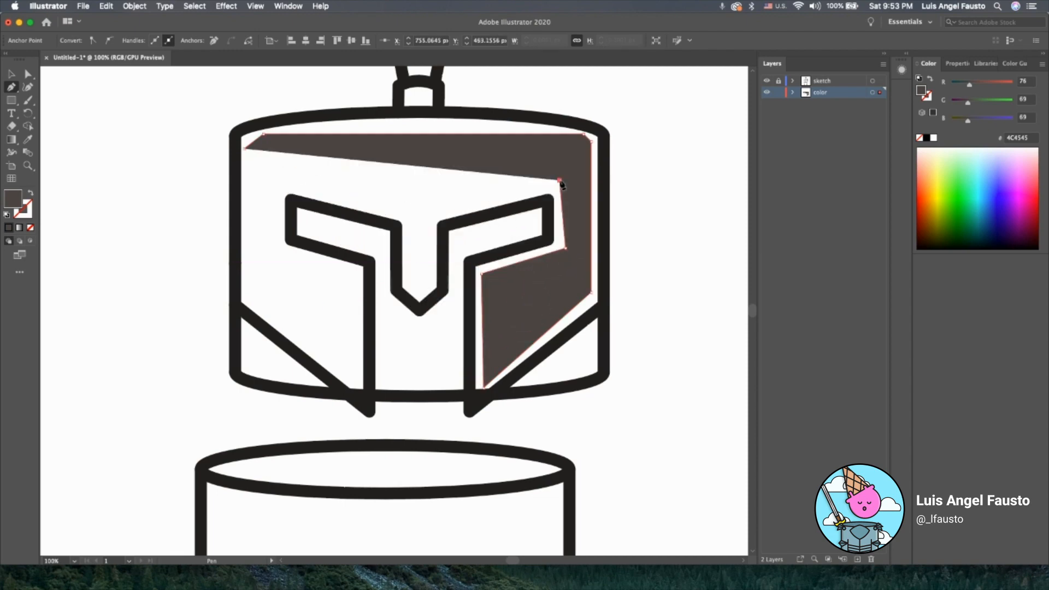
drag(562, 184, 432, 298)
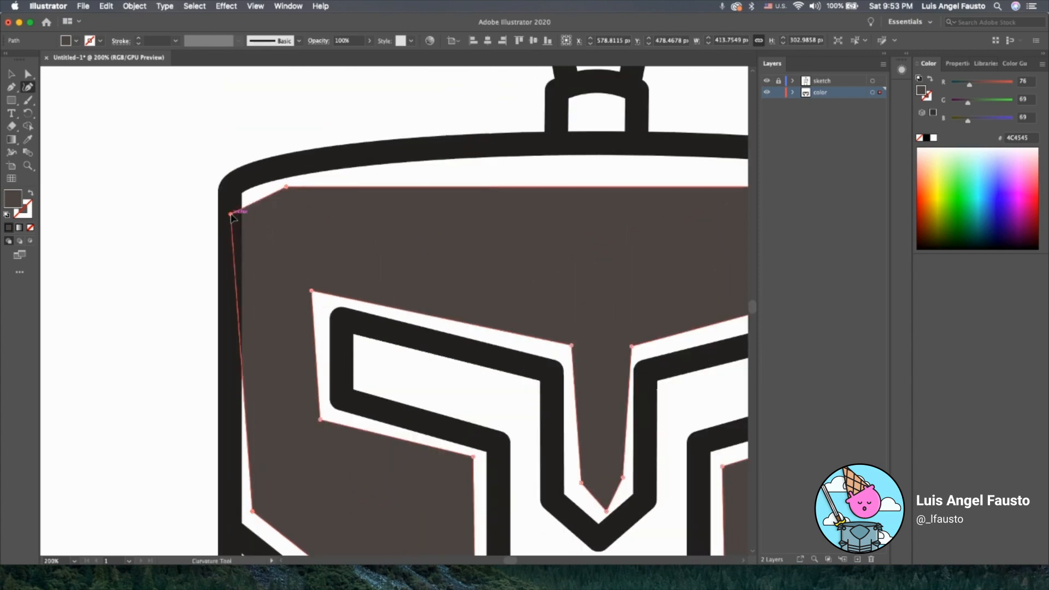
Step: Move and add anchors so the fill follows the curved top rim and tucks under the side outlines
drag(286, 187, 283, 171)
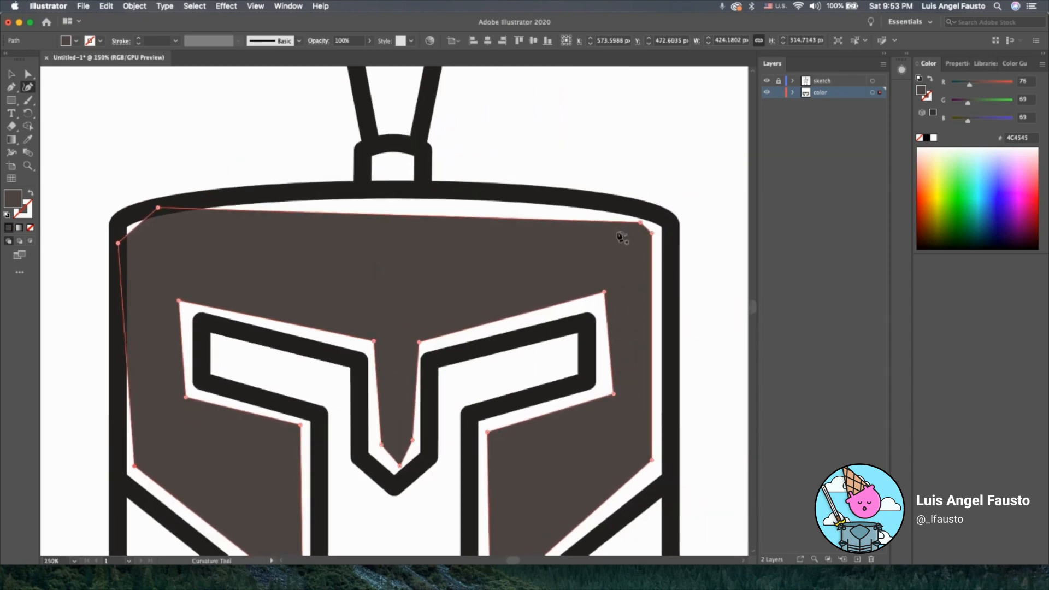
click(819, 92)
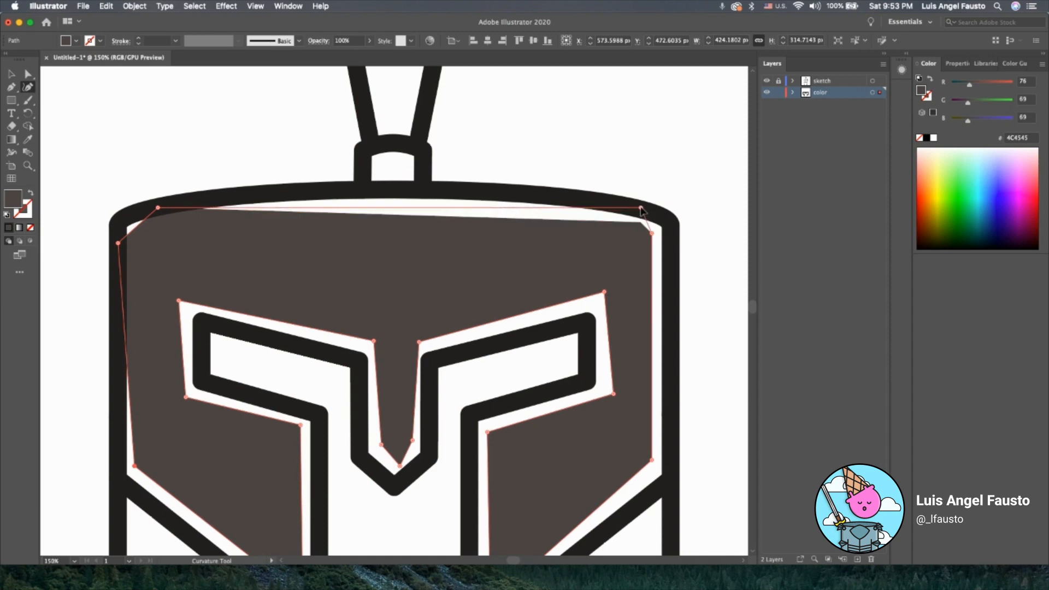
drag(640, 211, 632, 211)
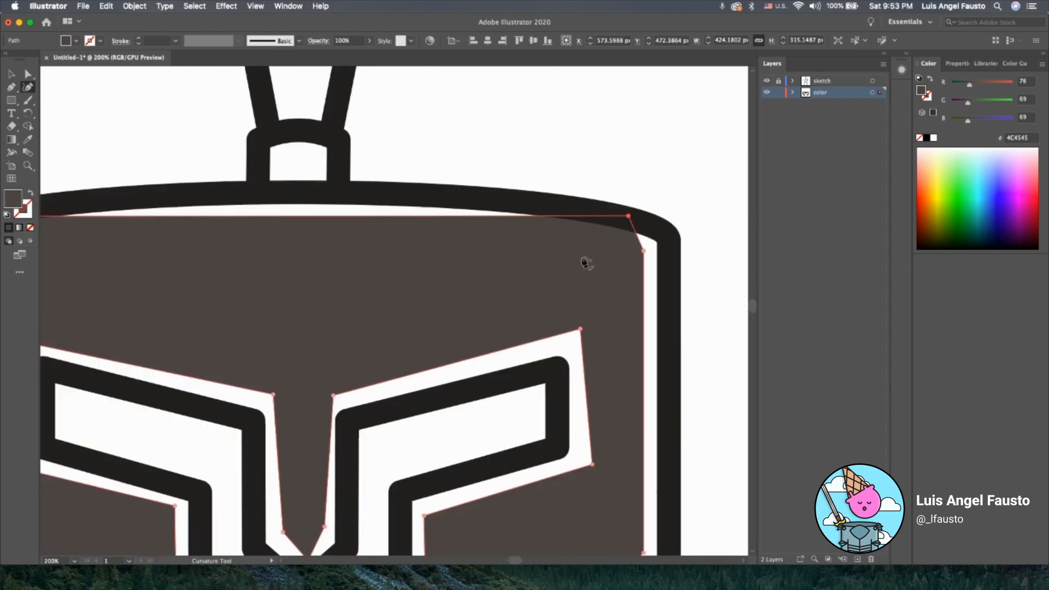
key(cmd+-)
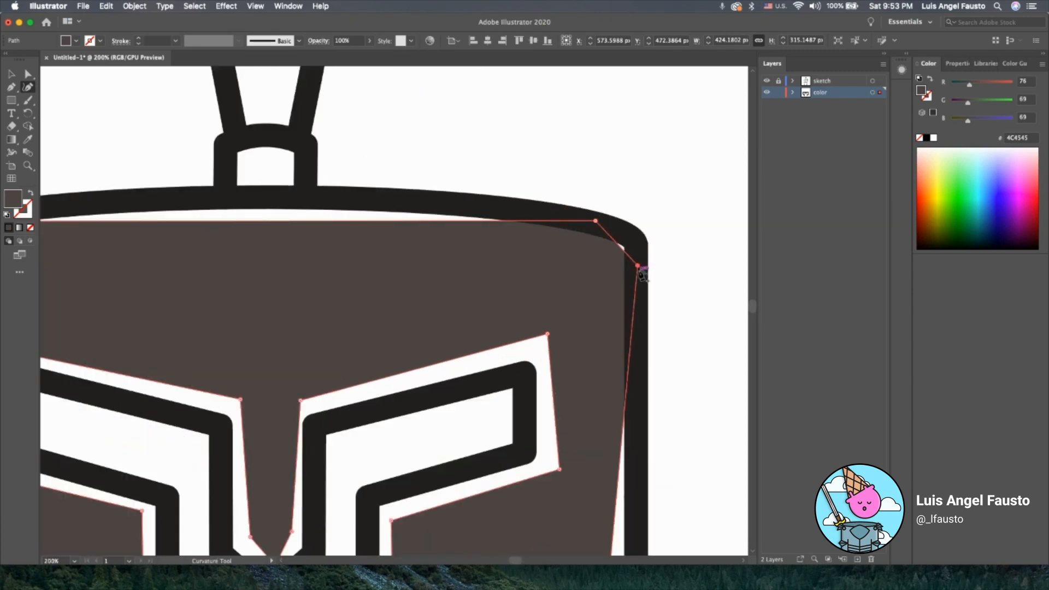
drag(638, 273, 629, 251)
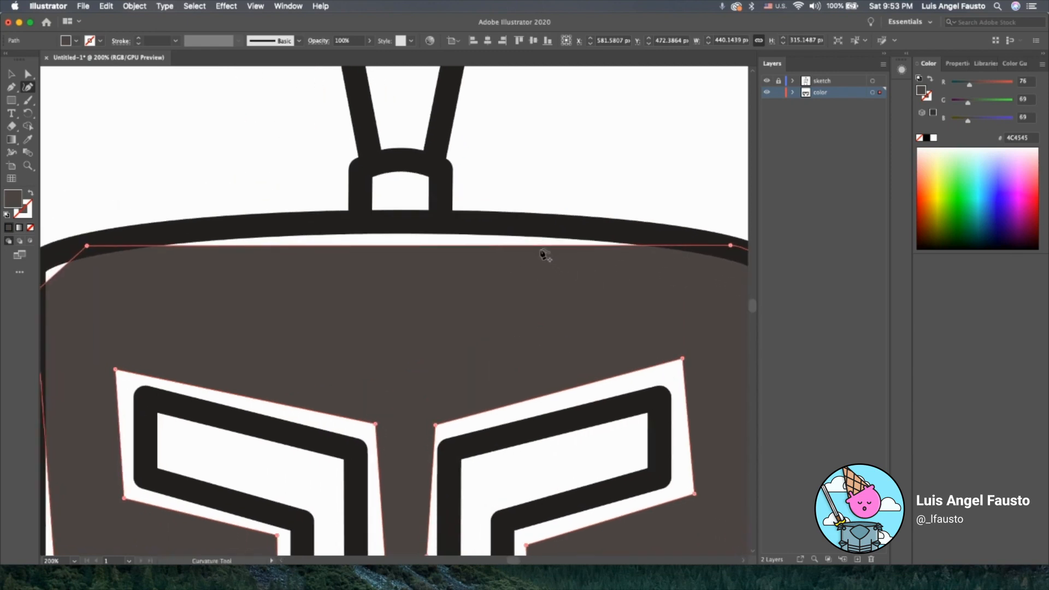
drag(515, 246, 515, 223)
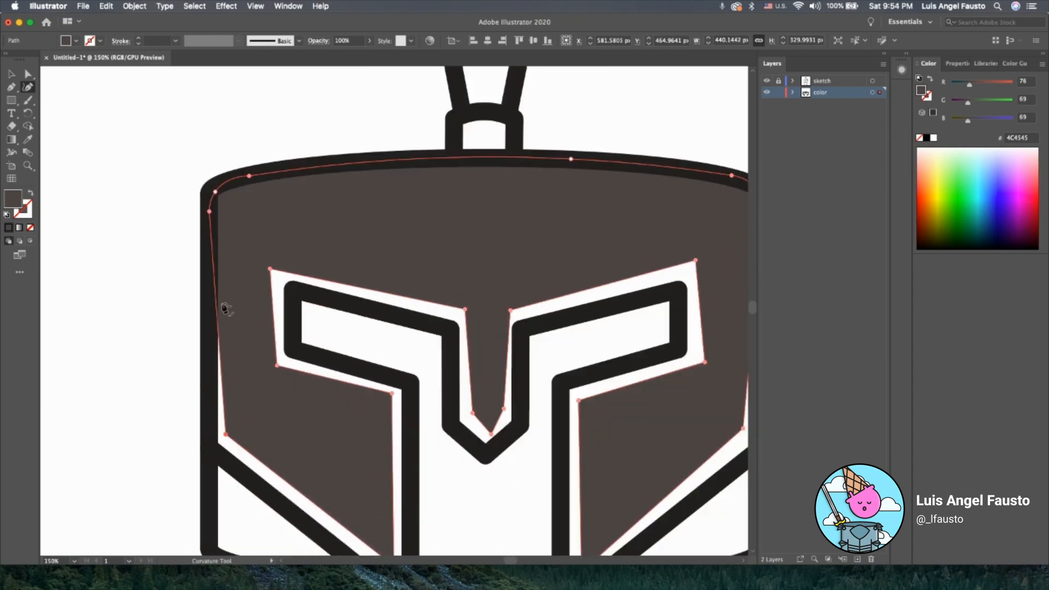
mouse_move(12, 87)
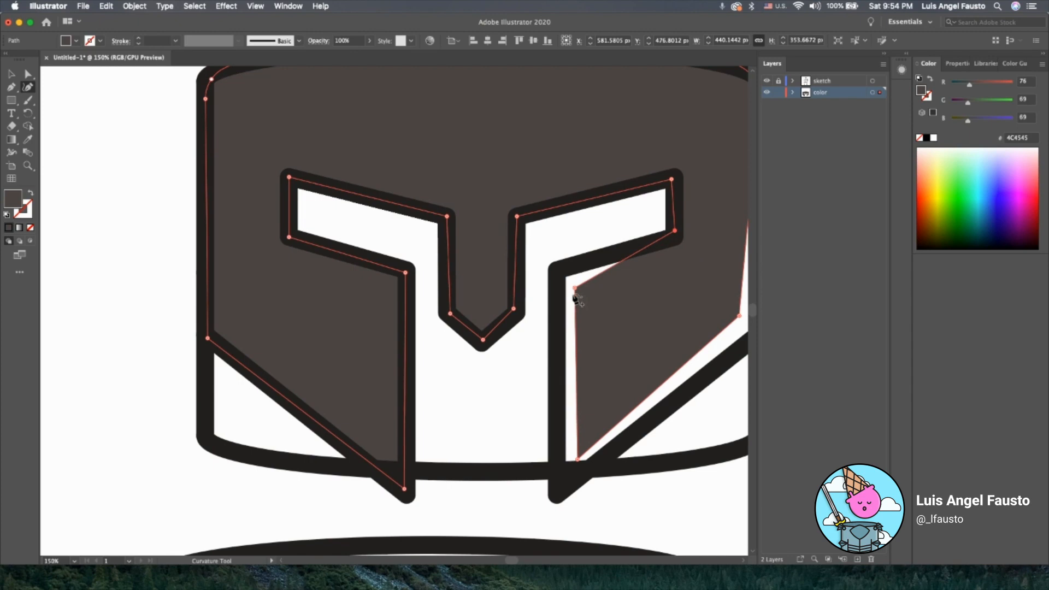
scroll(down, 3)
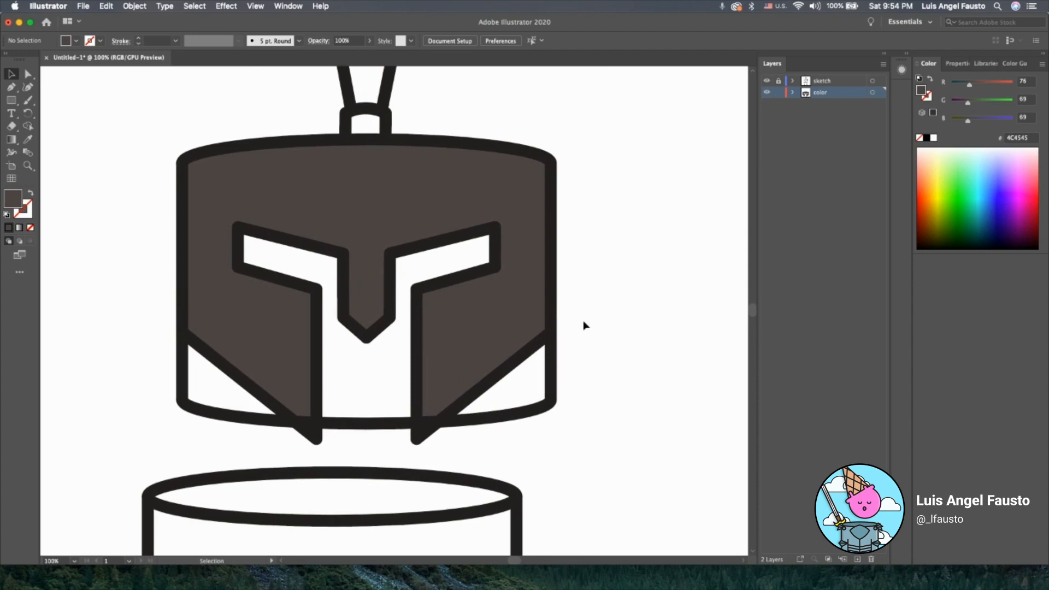
Step: Zoom out to the whole helmet and hide the color layer in the Layers panel
key(cmd+-)
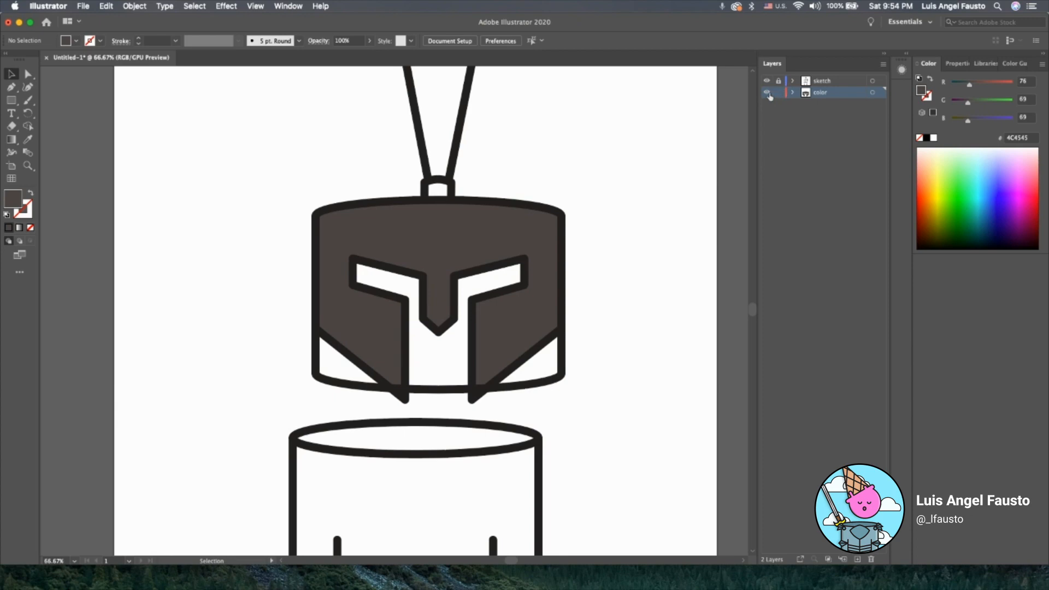
click(767, 92)
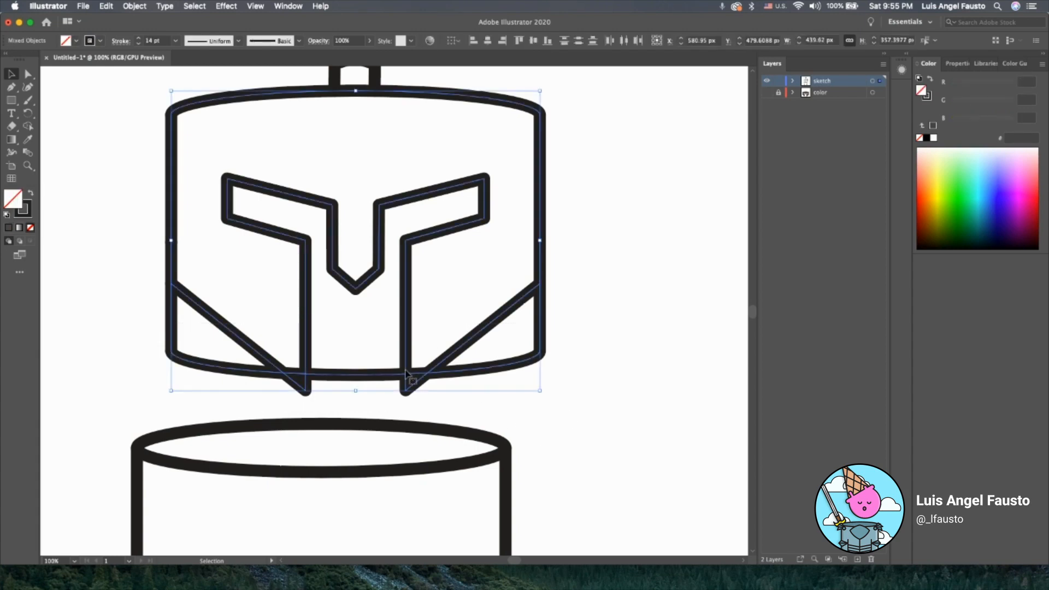
mouse_move(449, 384)
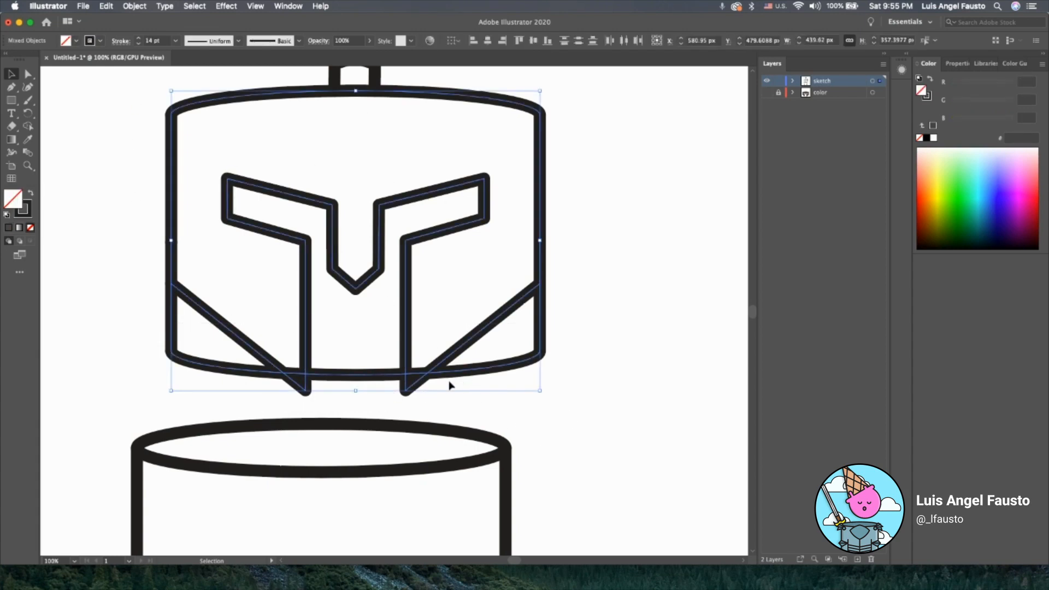
mouse_move(301, 378)
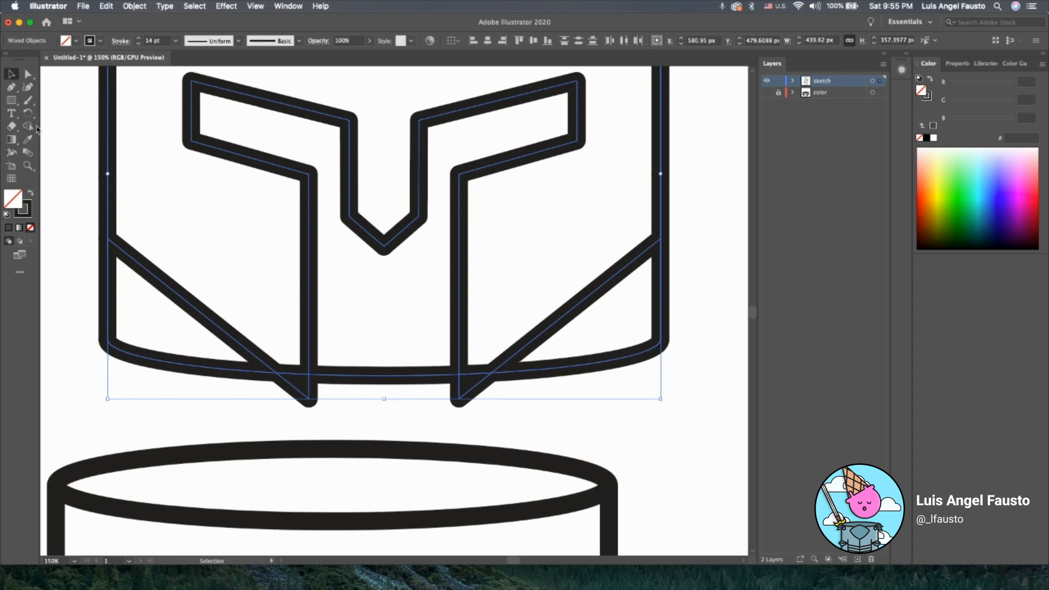
mouse_move(28, 126)
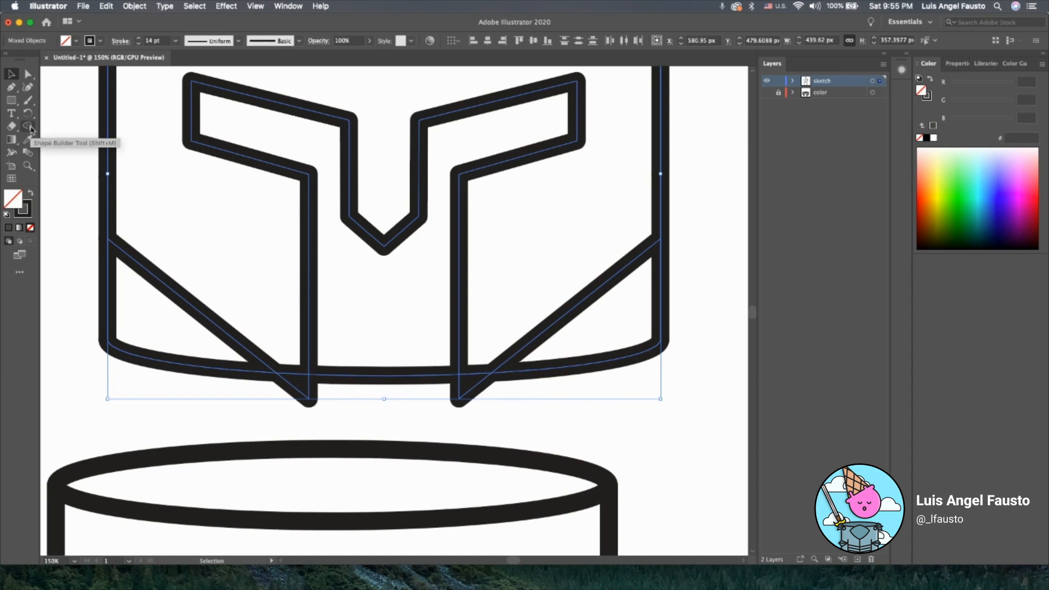
Step: Switch to the Shape Builder tool to combine the outline pieces into regions
click(27, 126)
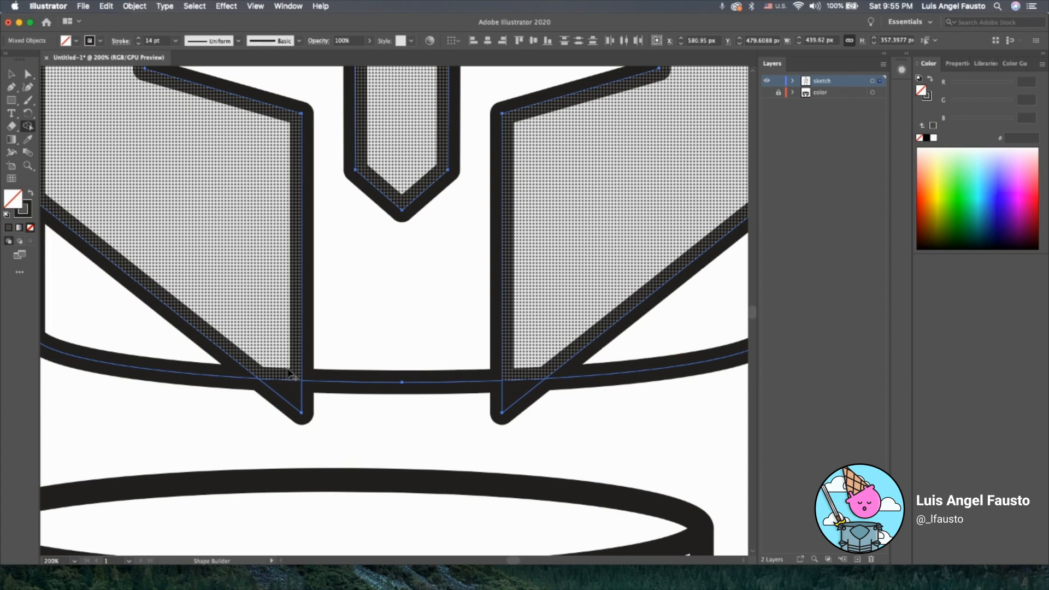
mouse_move(291, 375)
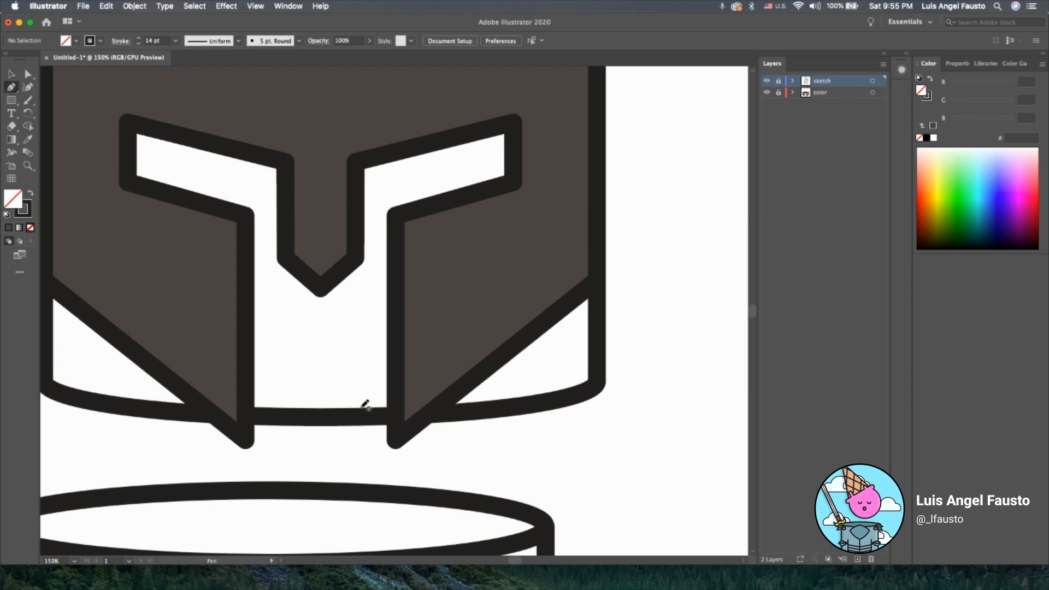
Step: Make the color layer active and set a tan fill with no stroke in Properties
click(820, 92)
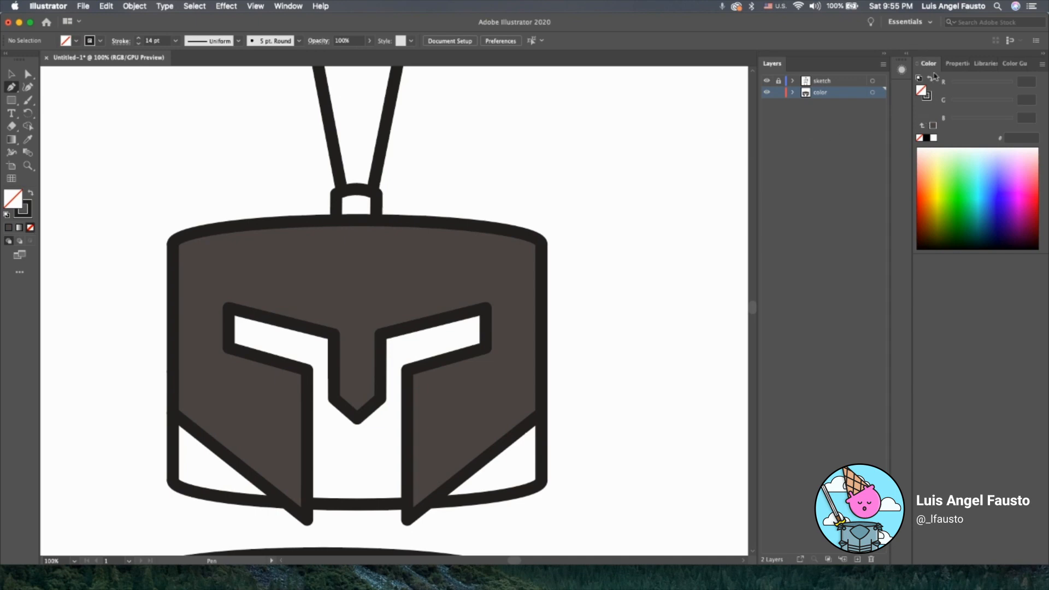
click(951, 62)
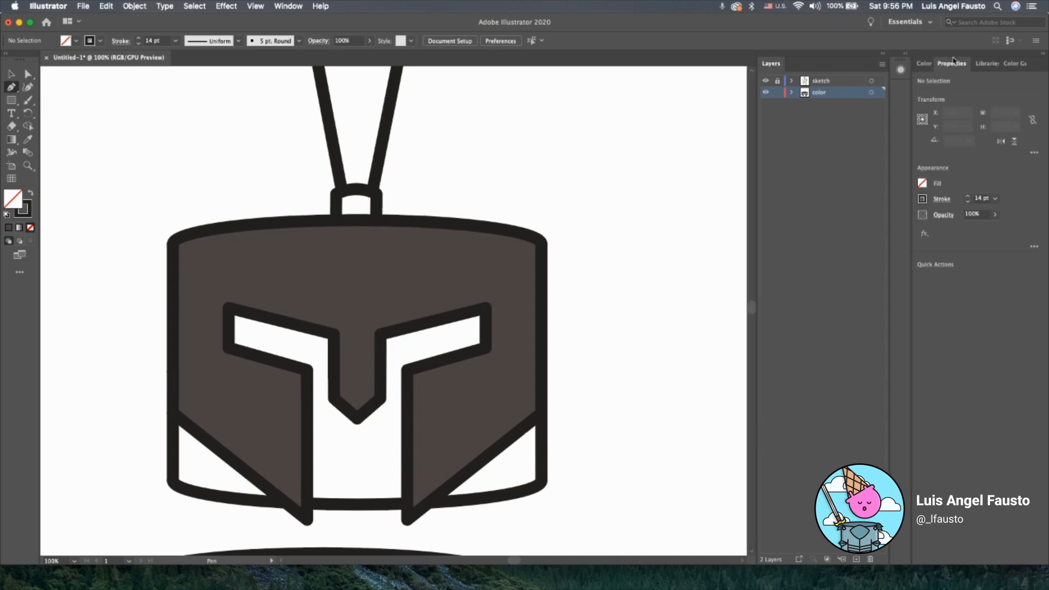
click(922, 184)
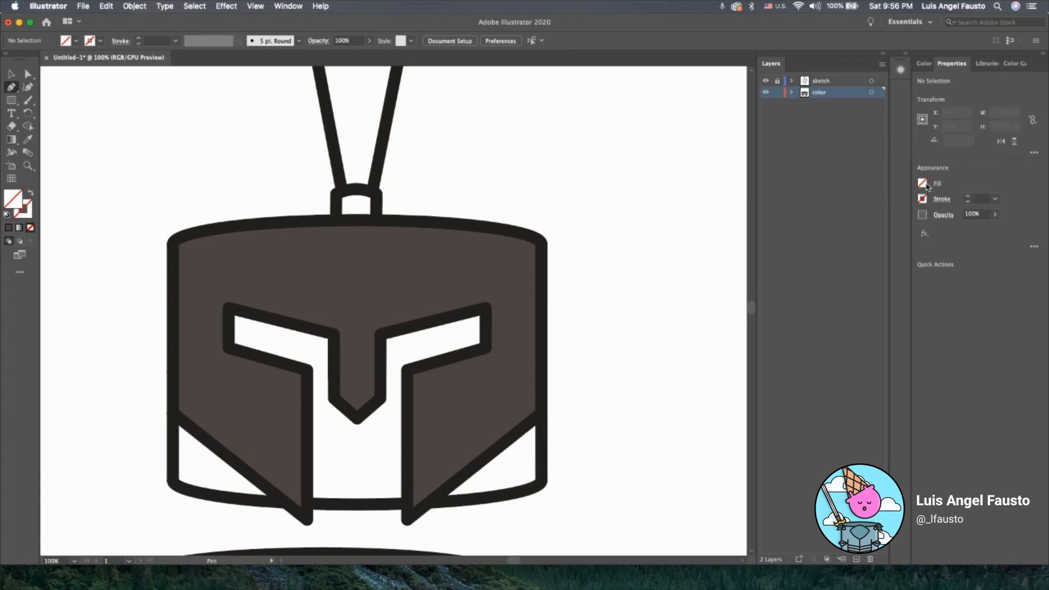
click(922, 184)
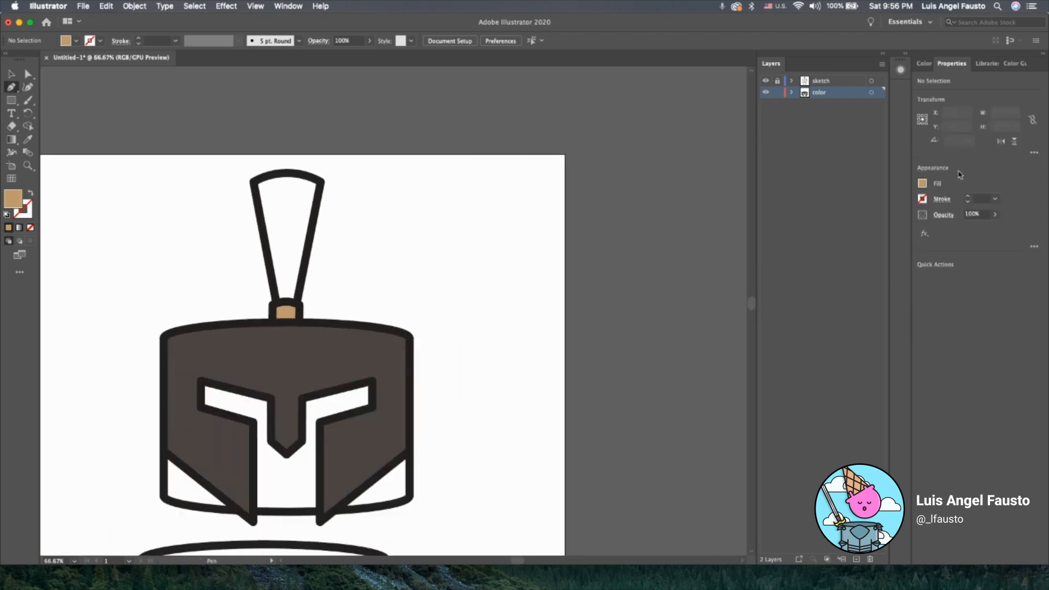
Step: Set the fill to red and place the first corner point of the crest shape
click(922, 184)
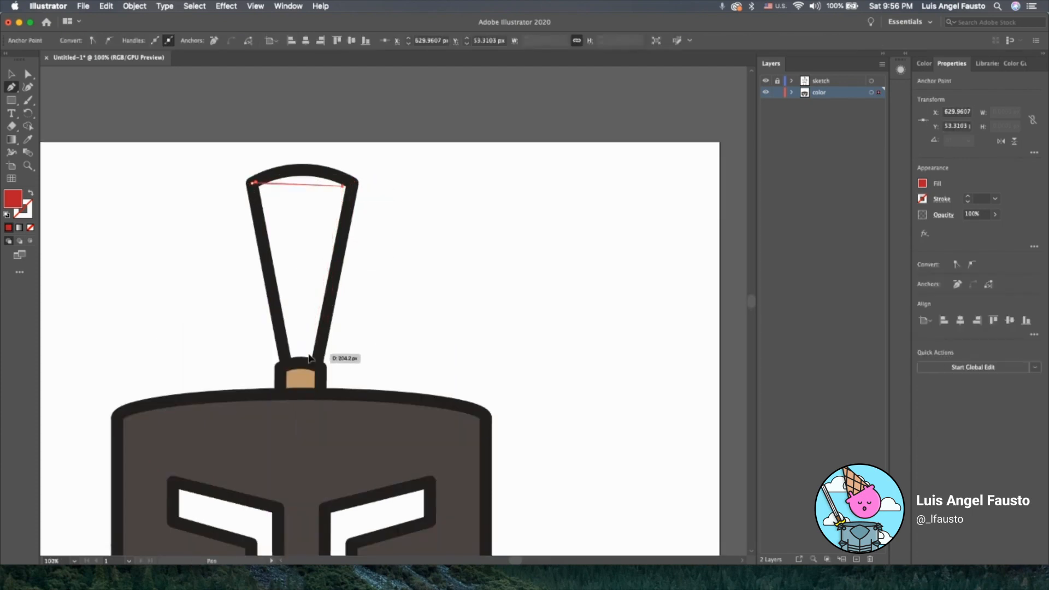
click(253, 184)
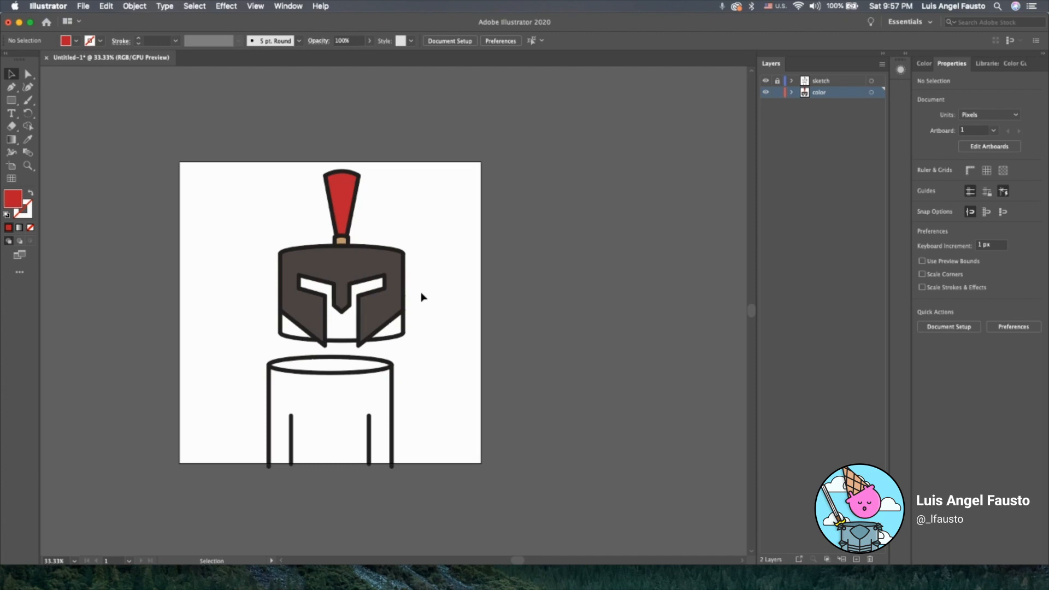
mouse_move(451, 352)
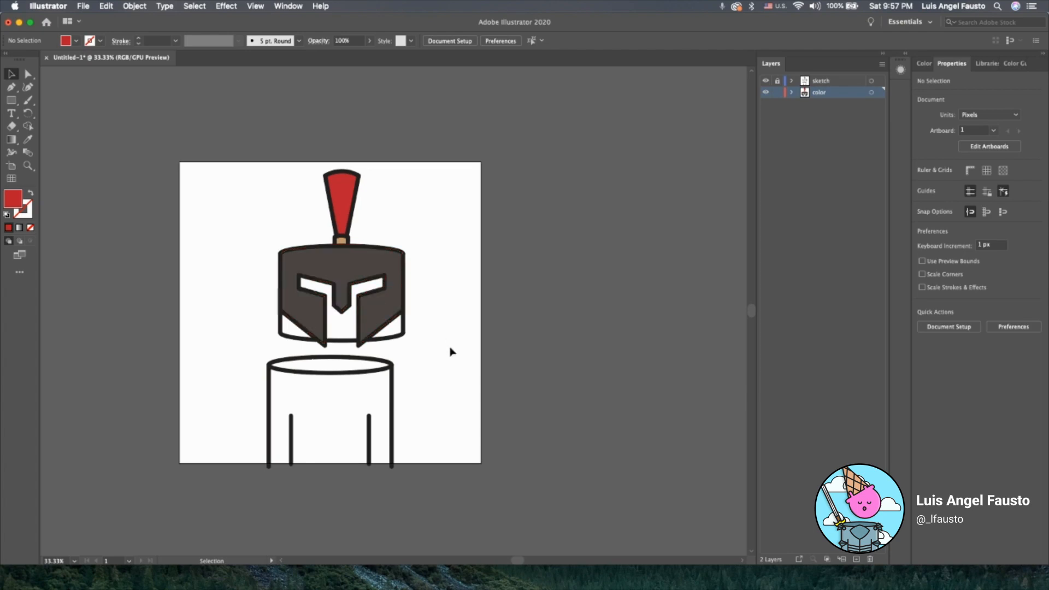
mouse_move(834, 310)
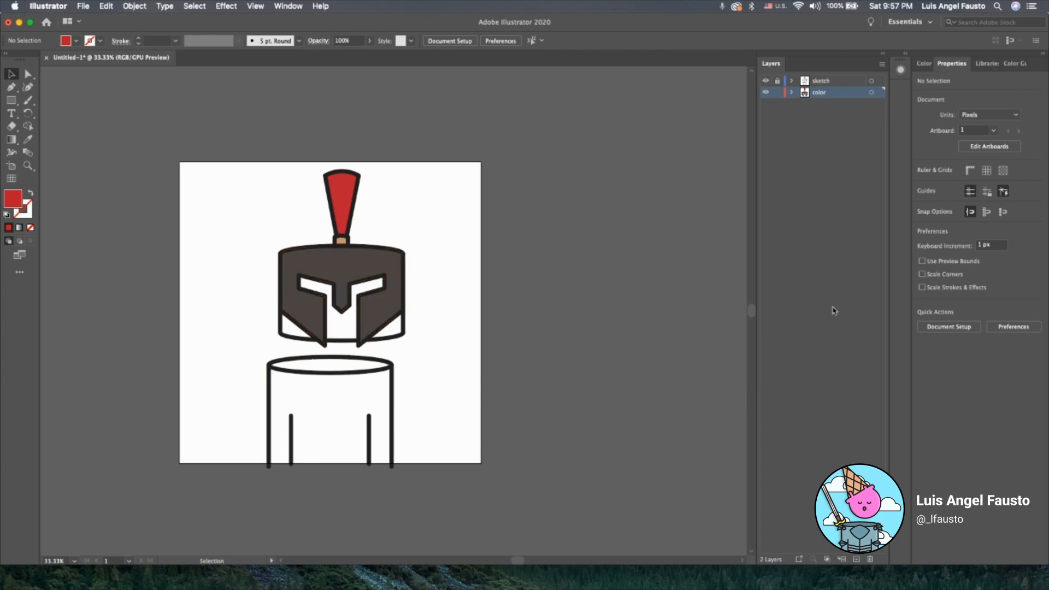